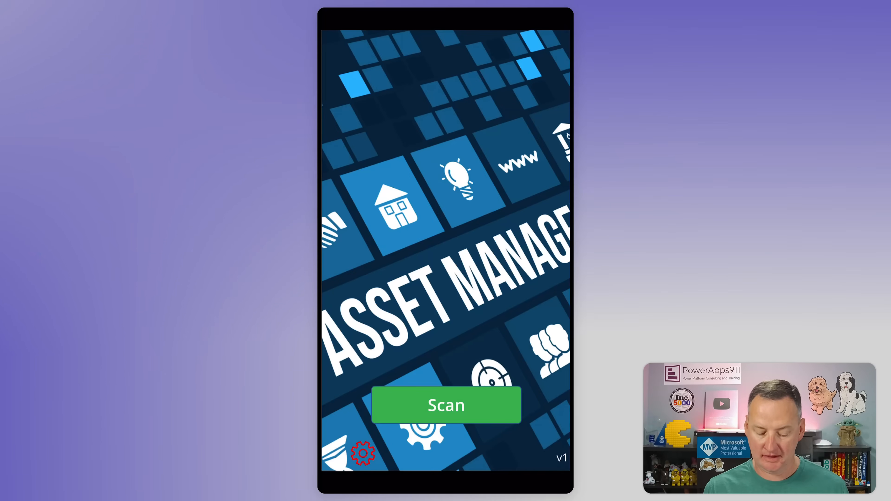
Scan an asset tag, retry, and accept the scanned A-0009 tag
left_click(446, 405)
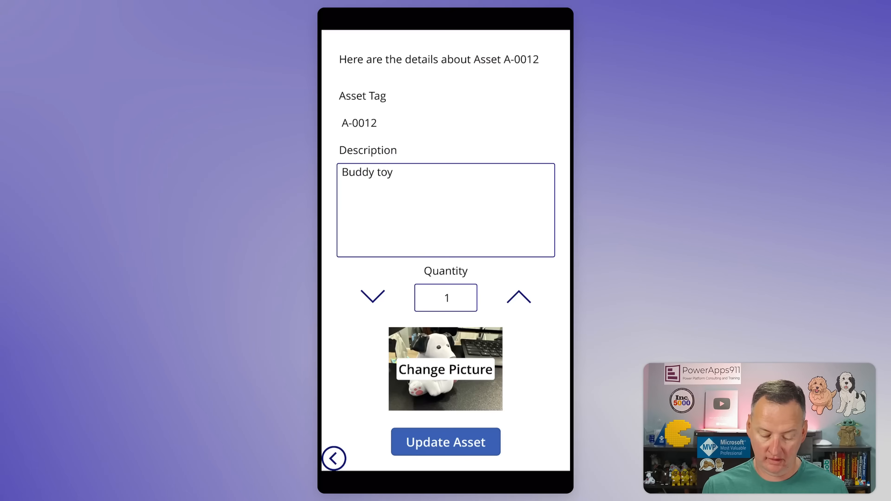
left_click(334, 459)
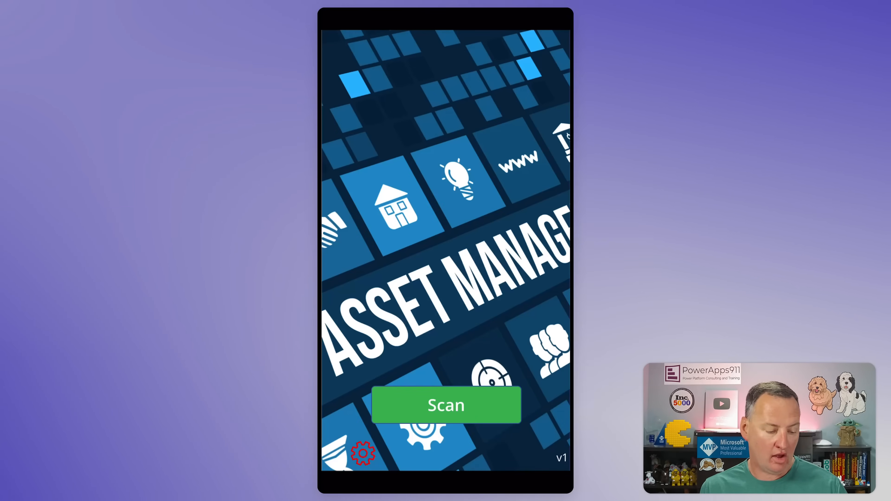
left_click(446, 405)
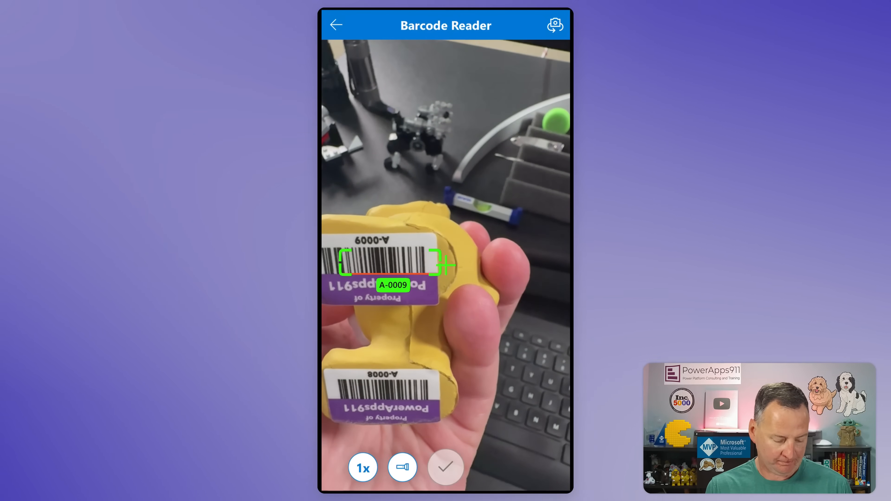
left_click(446, 468)
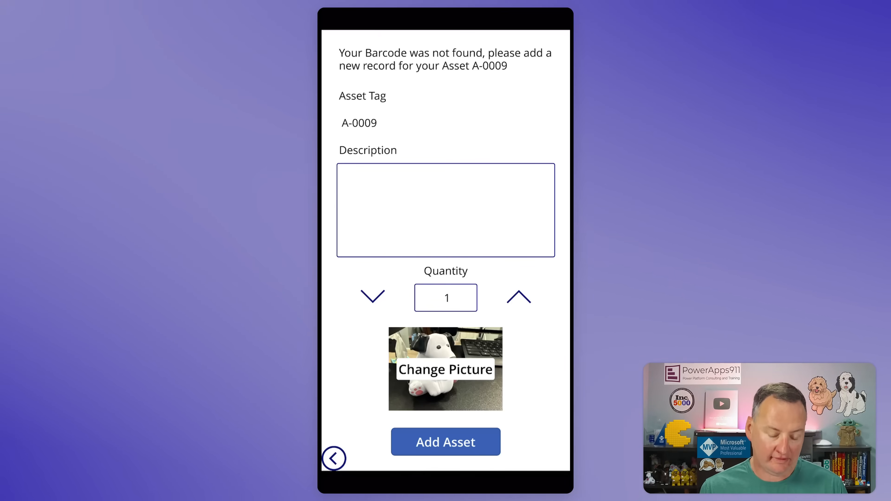
Describe the new asset as Chewy foot with quantity 3 and save the record
left_click(446, 210)
type("Chewy foot")
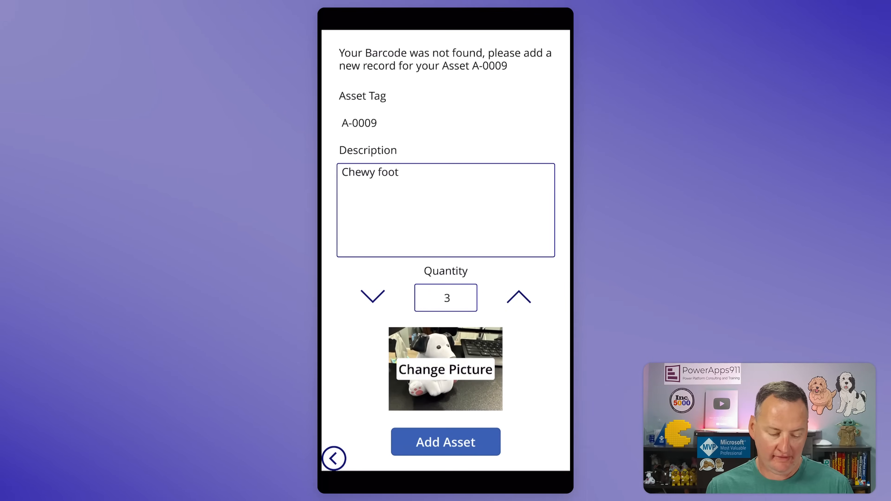
left_click(446, 370)
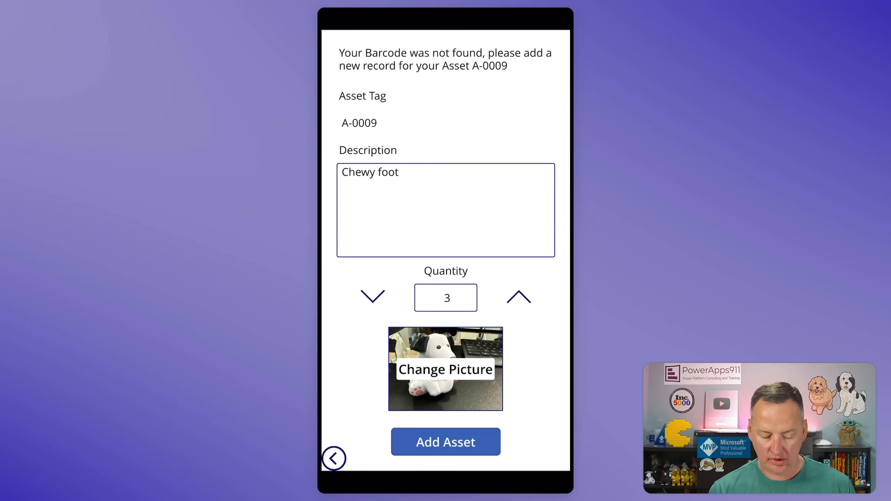
left_click(446, 441)
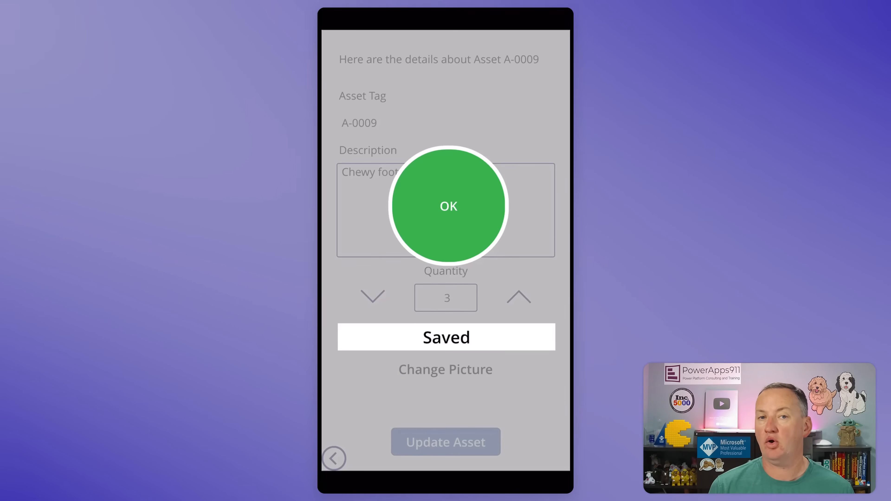
left_click(446, 206)
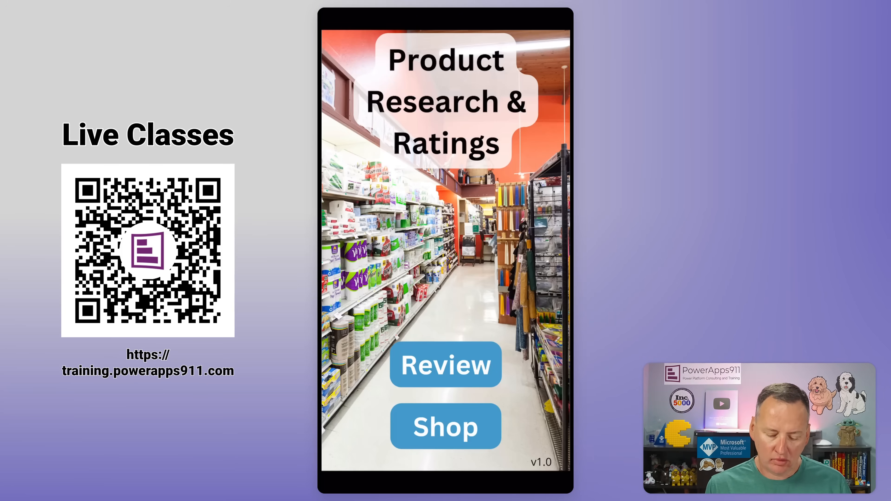
Go to the product scan screen and start scanning a product
left_click(445, 364)
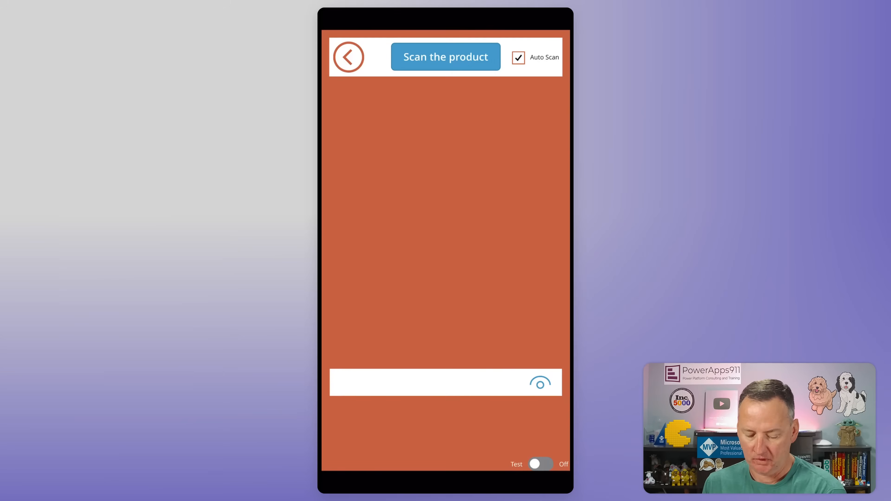
left_click(445, 56)
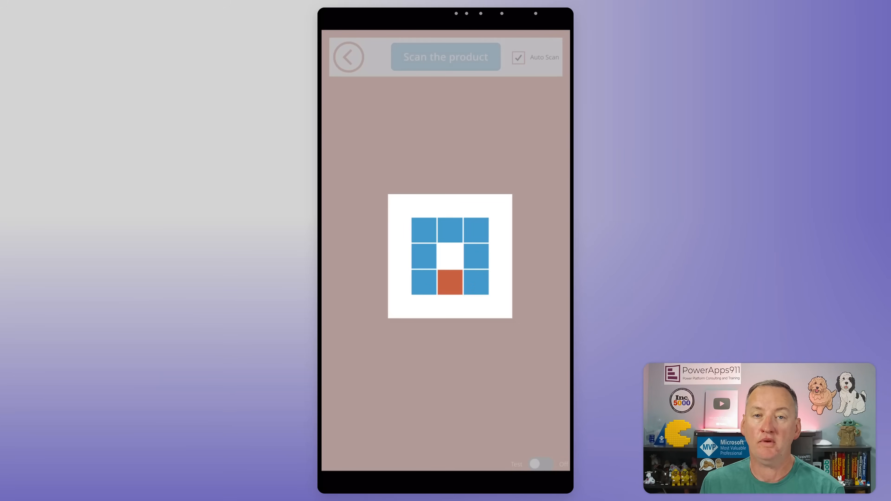
left_click(446, 57)
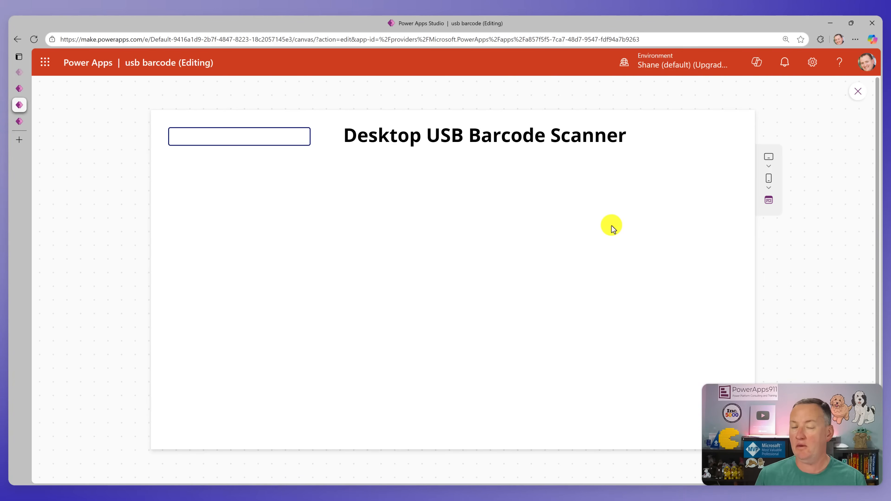
Scan tags A-0012, A-0008 and A-0009 into the focused scan box in preview
left_click(238, 137)
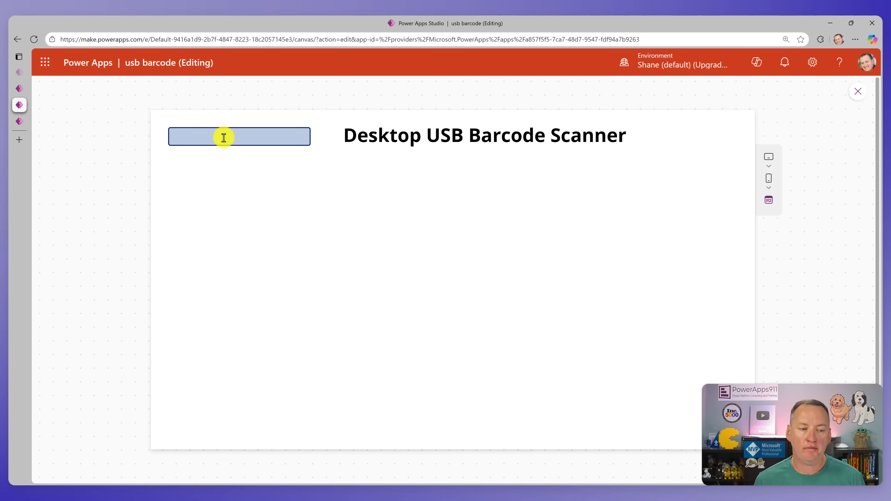
left_click(239, 137)
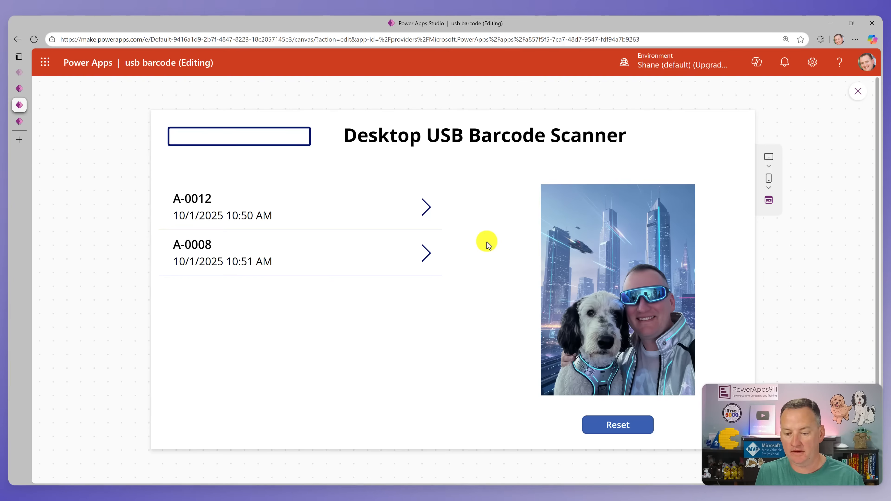
type("A-0")
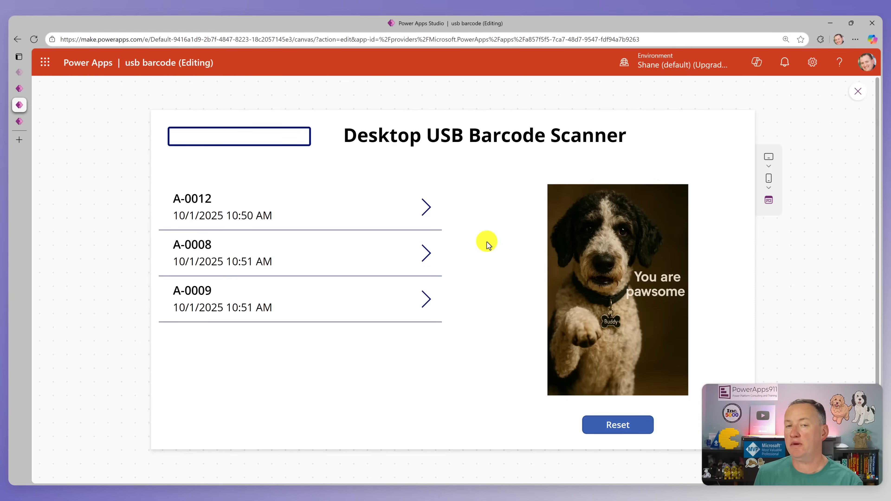
left_click(238, 136)
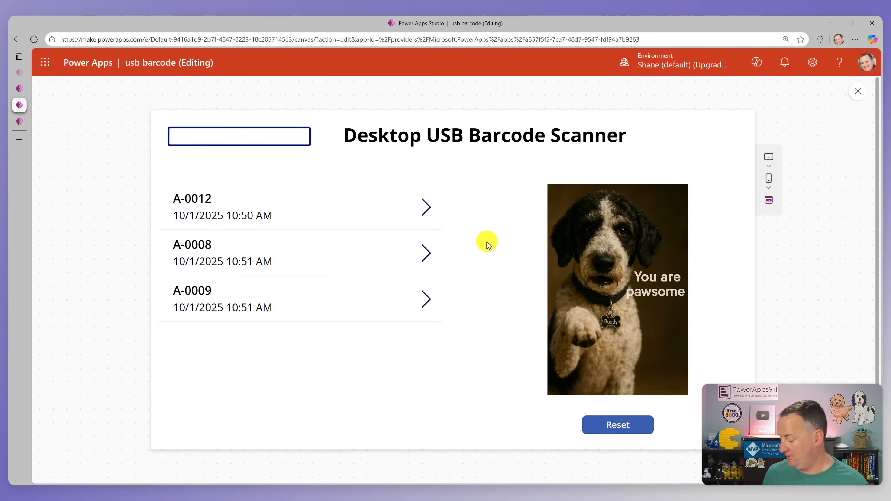
mouse_move(641, 177)
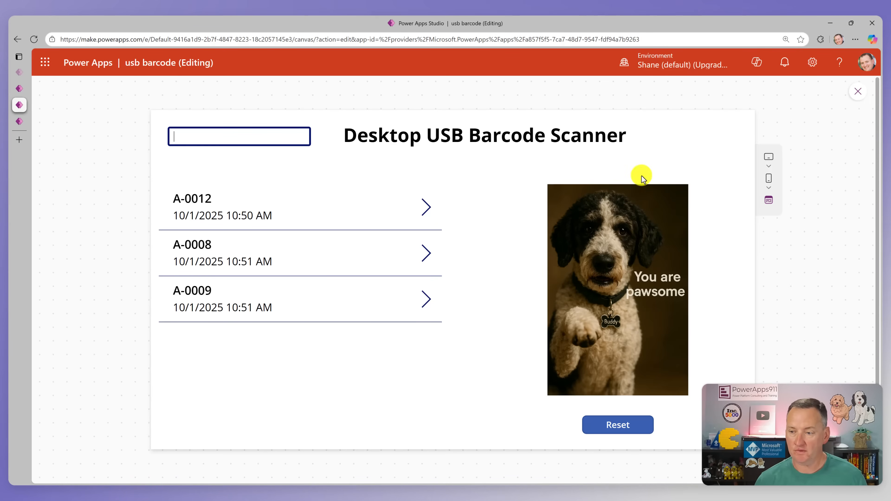
left_click(857, 91)
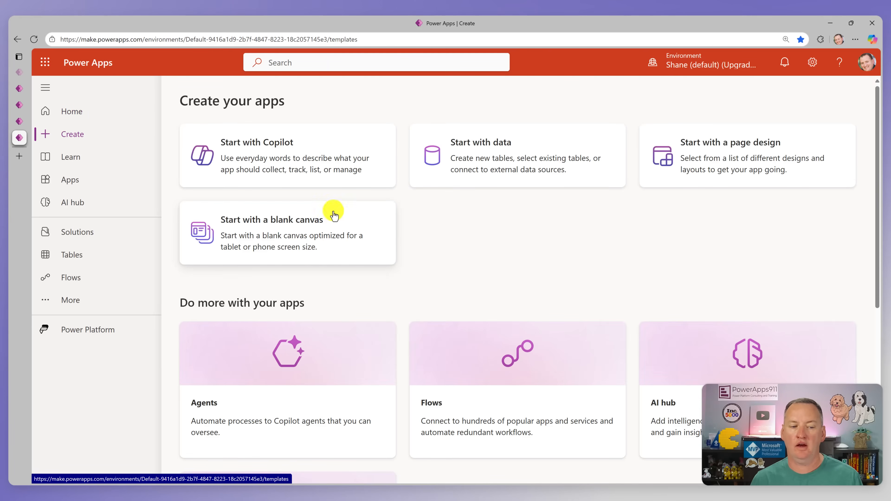
Start a new blank canvas app in Phone size
left_click(273, 219)
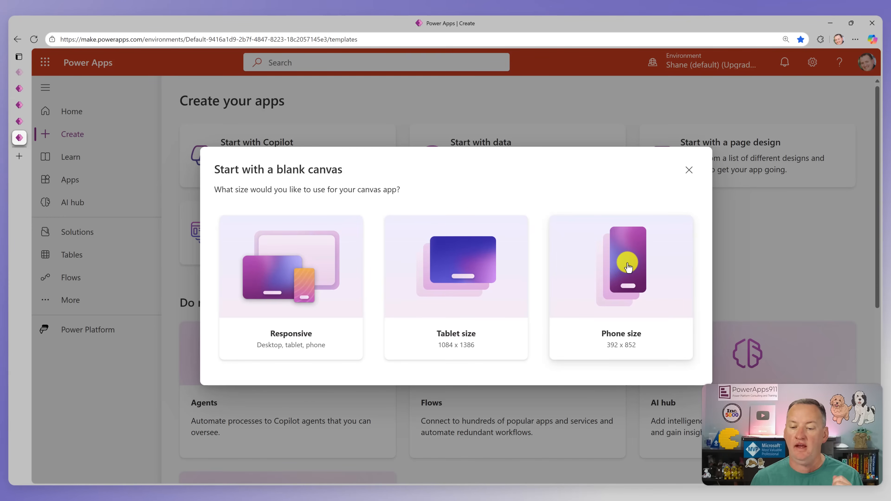
left_click(621, 268)
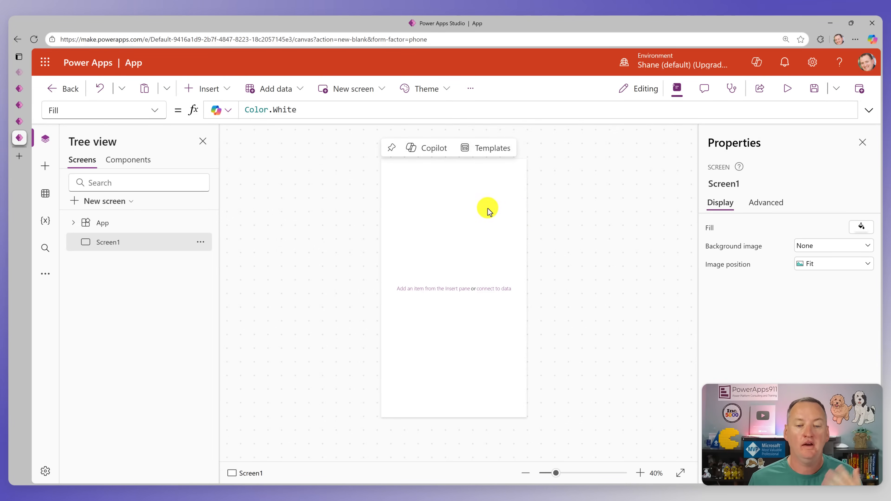
mouse_move(445, 249)
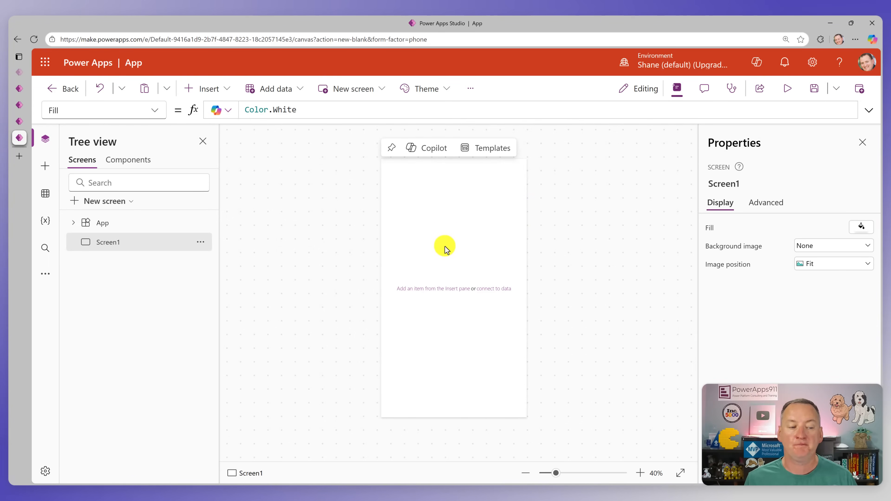
mouse_move(453, 208)
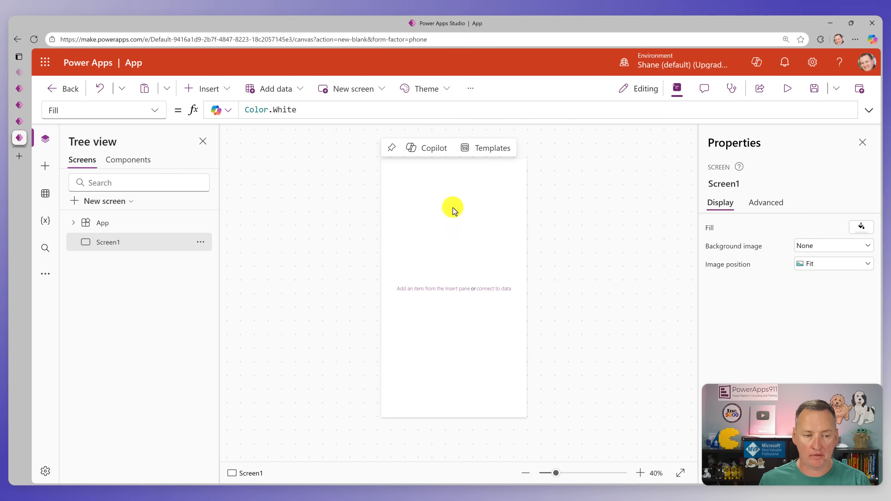
Insert a Barcode reader control from the Media category onto Screen1
left_click(208, 88)
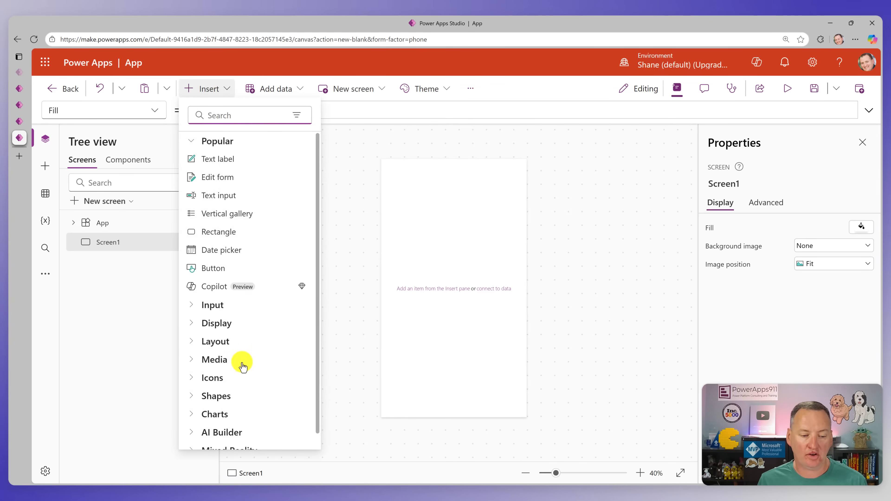
left_click(215, 359)
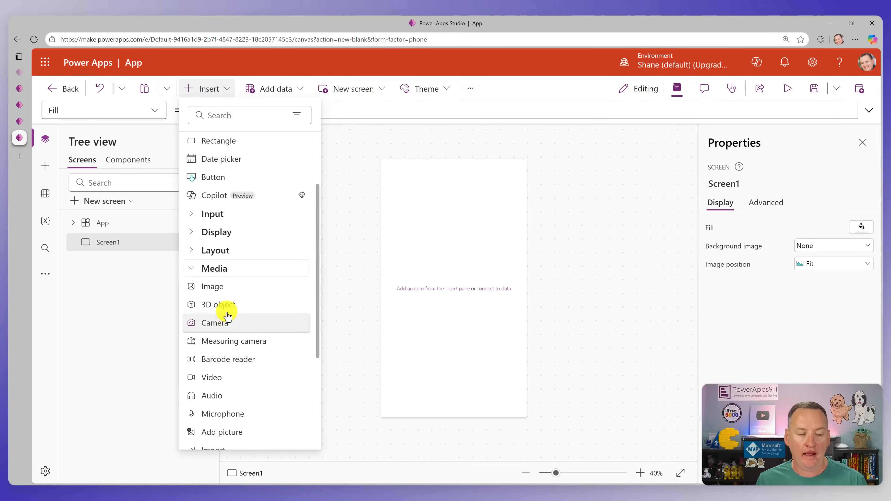
scroll("down", 3)
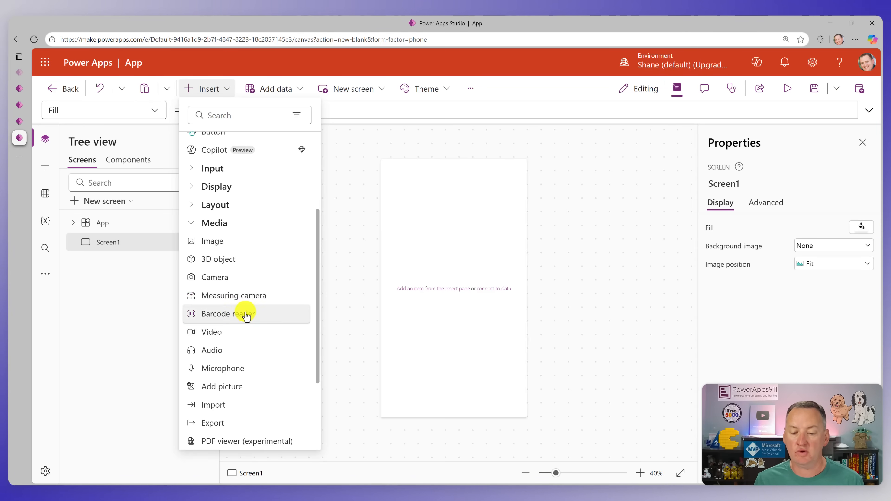
left_click(223, 313)
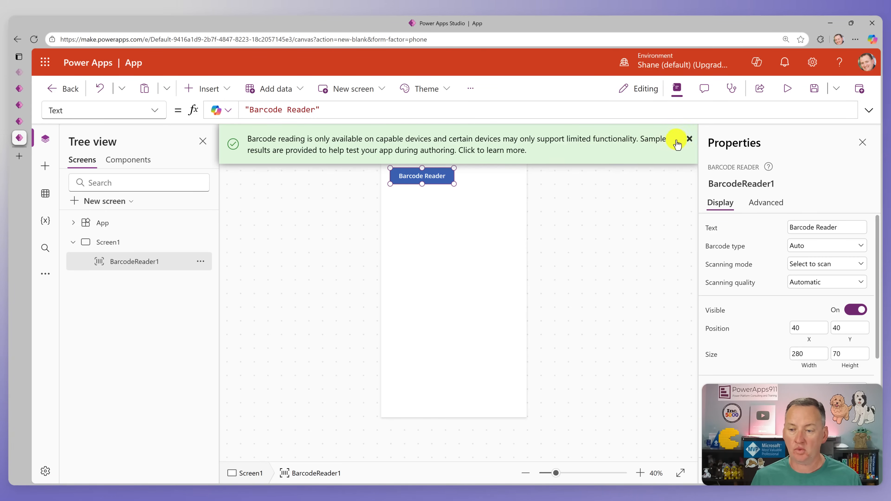
Set BarcodeReader1's button text to Scan and keep its barcode type Auto
left_click(689, 139)
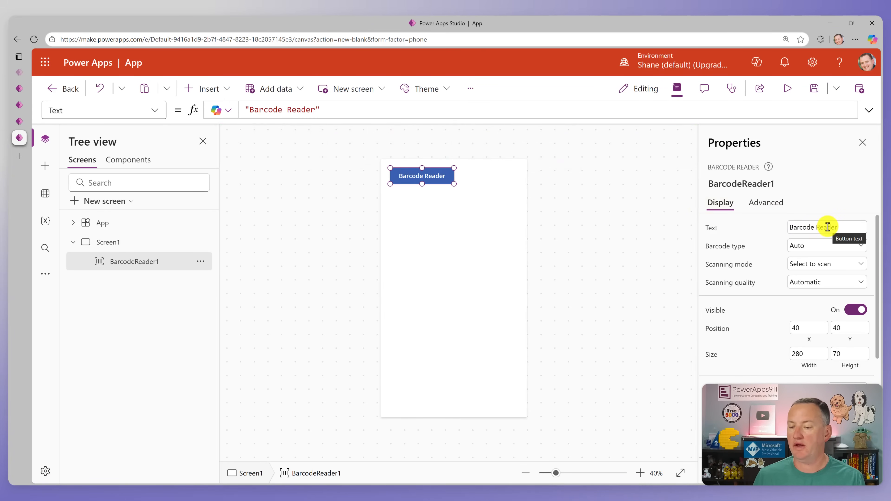
type("Scan")
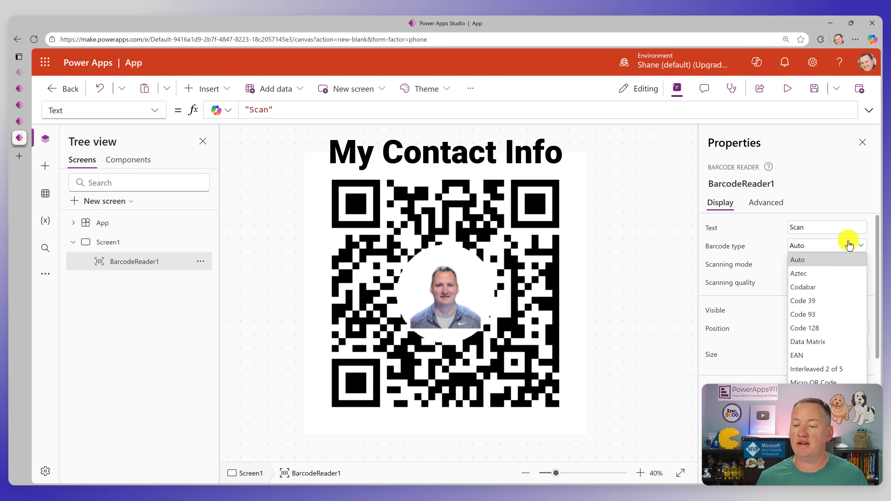
left_click(797, 260)
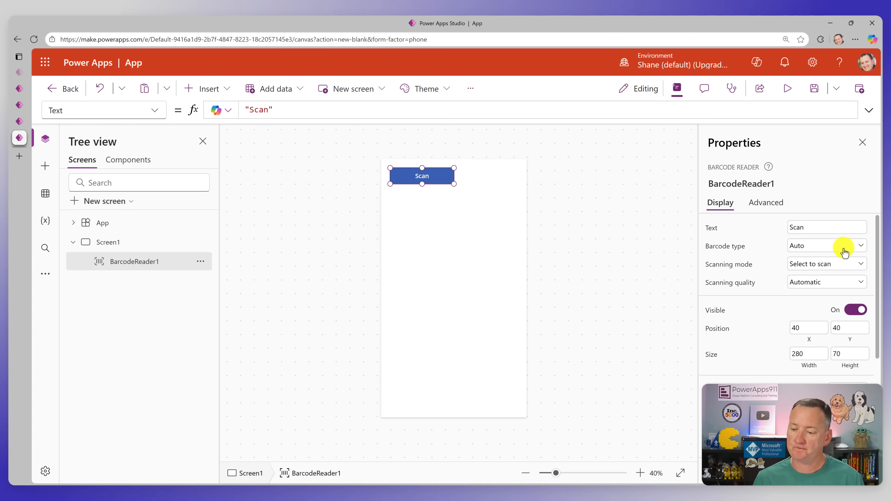
left_click(826, 264)
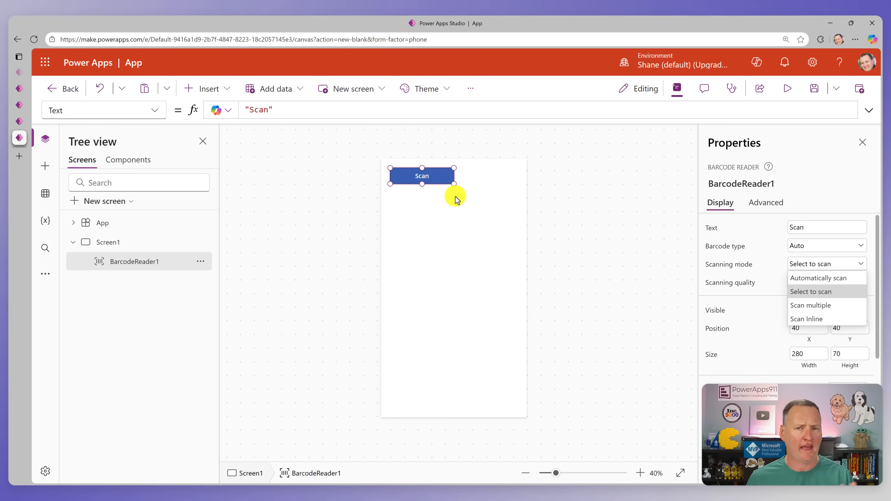
mouse_move(667, 218)
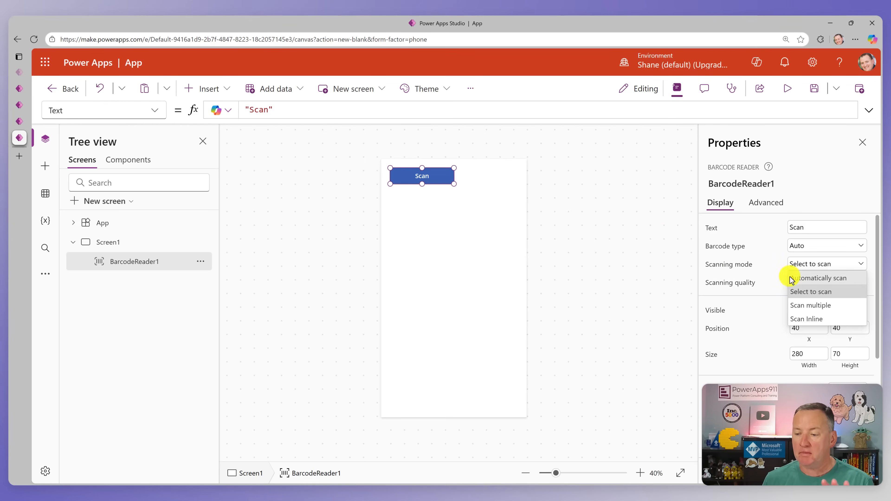
mouse_move(797, 174)
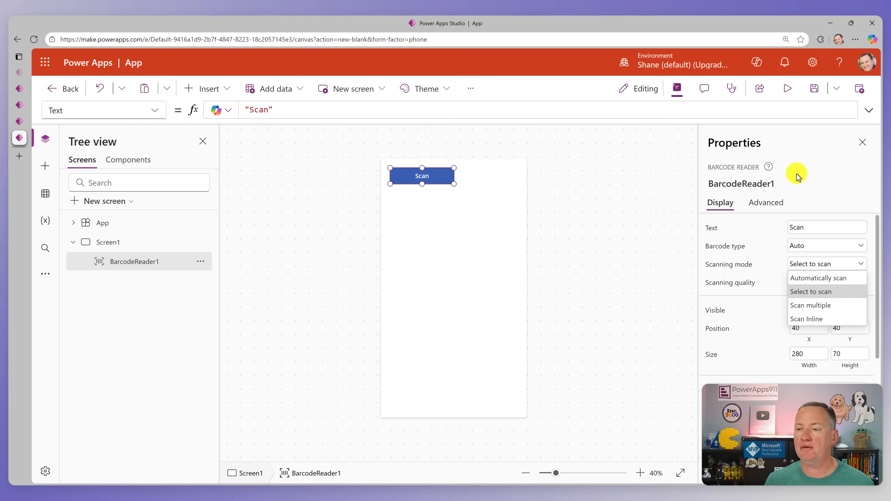
left_click(786, 88)
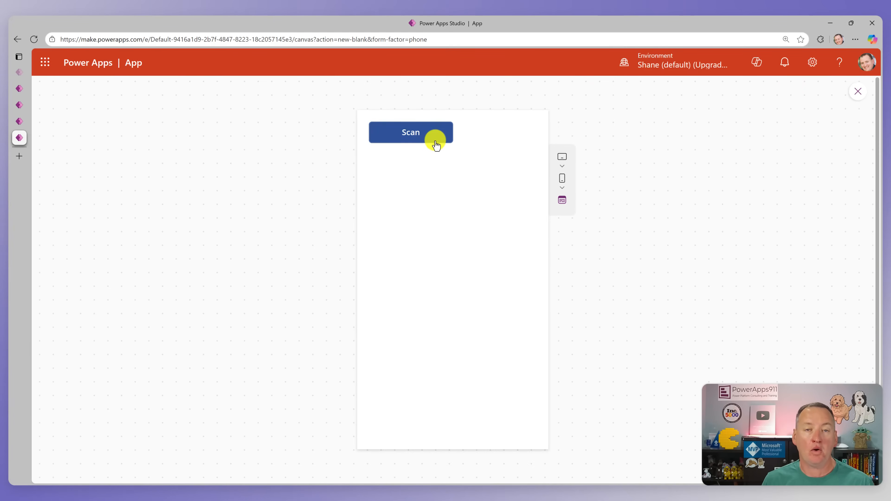
left_click(410, 132)
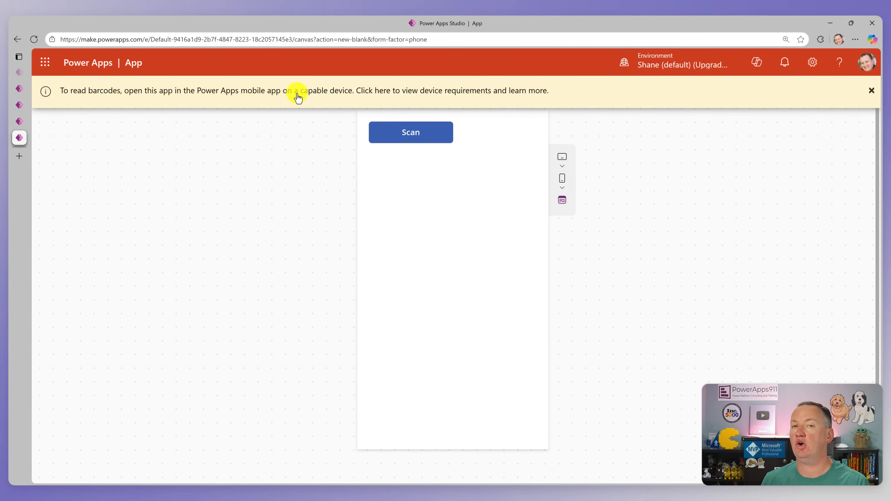
mouse_move(785, 62)
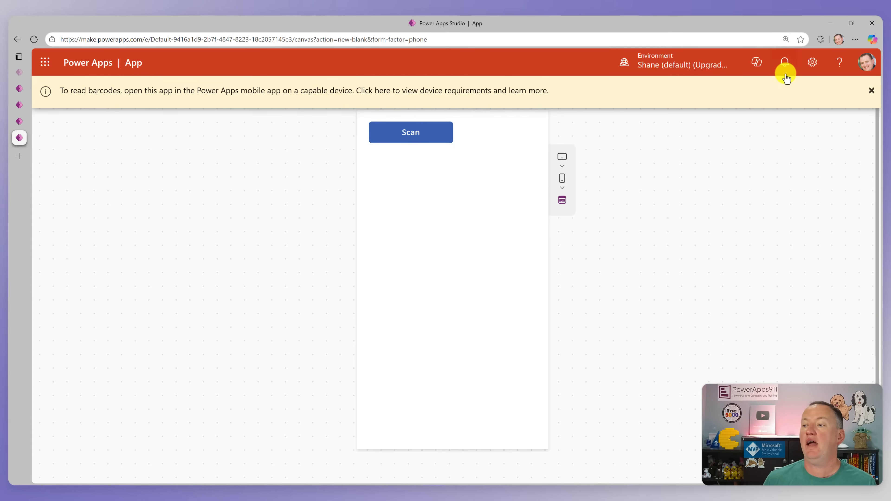
left_click(871, 91)
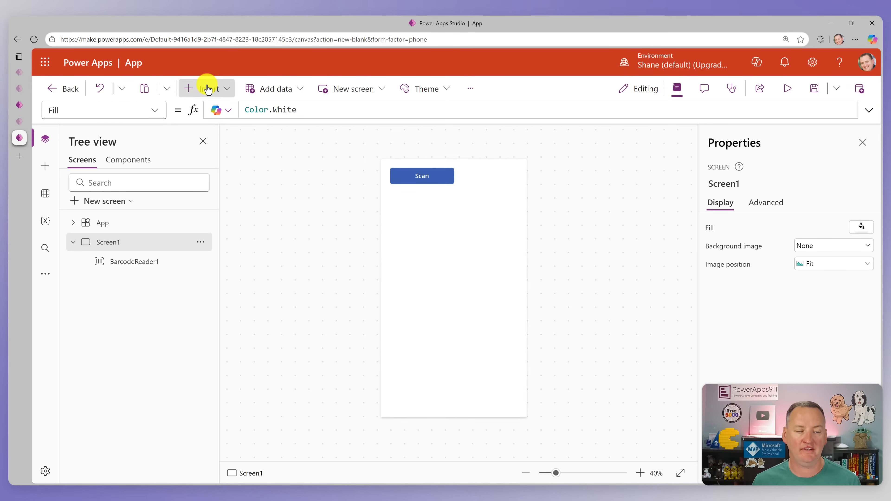
Insert a label whose Text is First(BarcodeReader1.Barcodes).Value
left_click(208, 89)
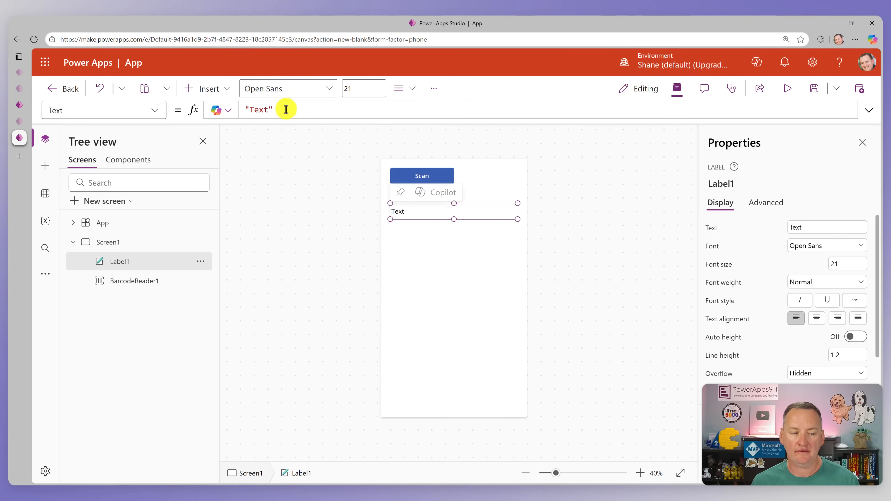
type("bar")
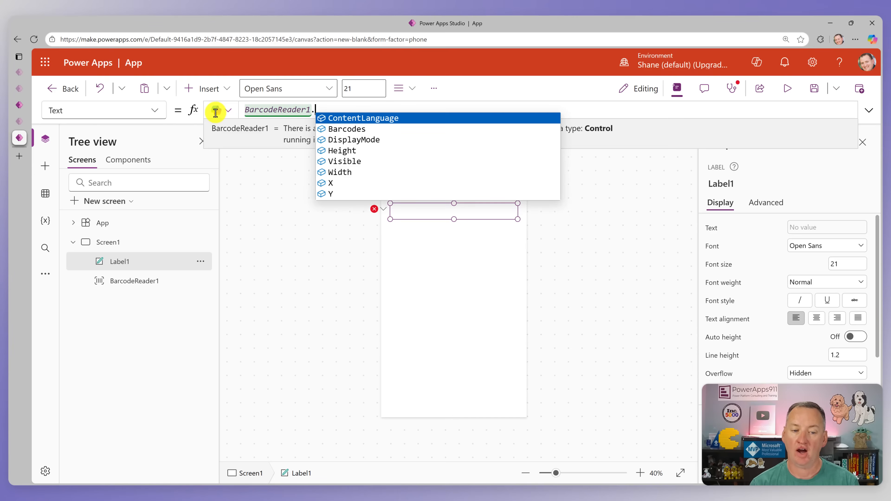
left_click(348, 129)
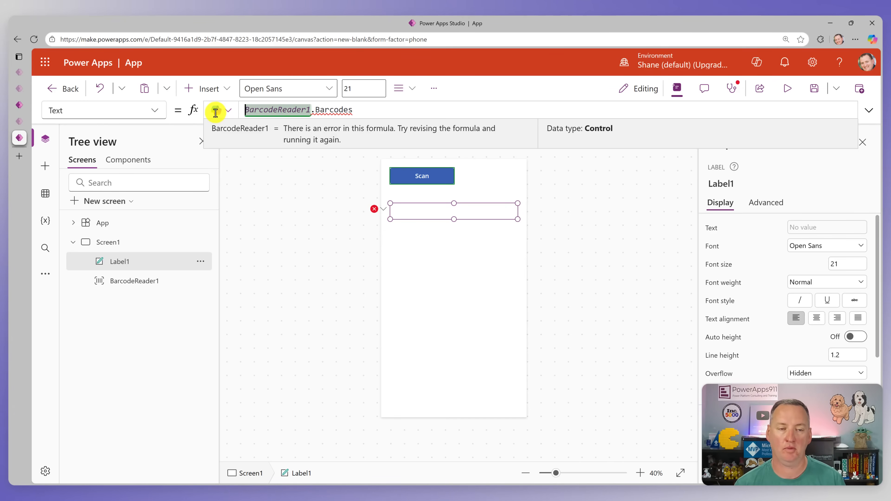
type("First(")
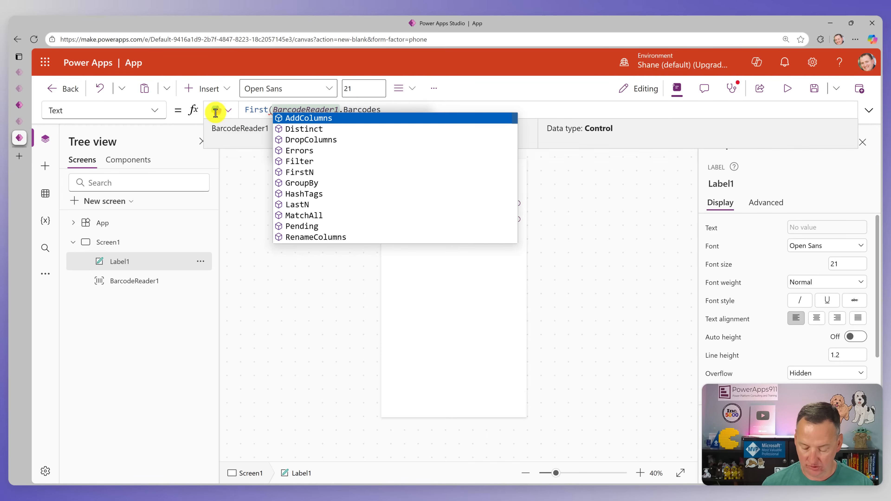
type(".")
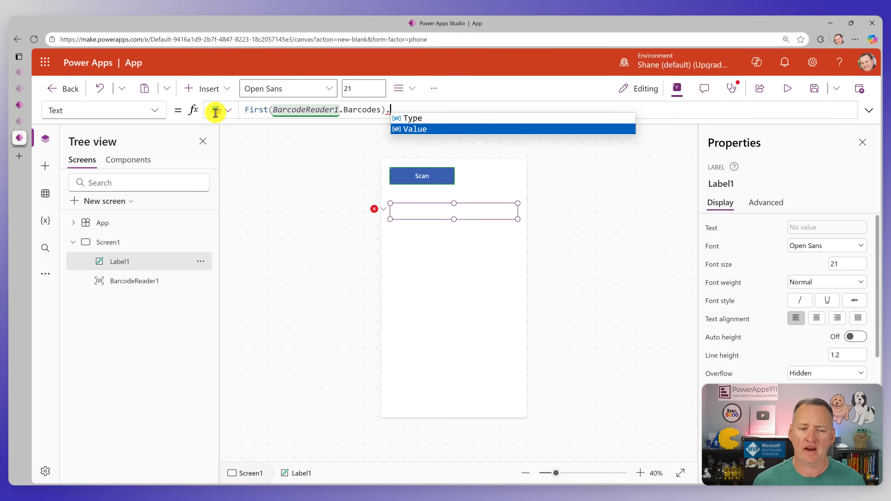
left_click(415, 129)
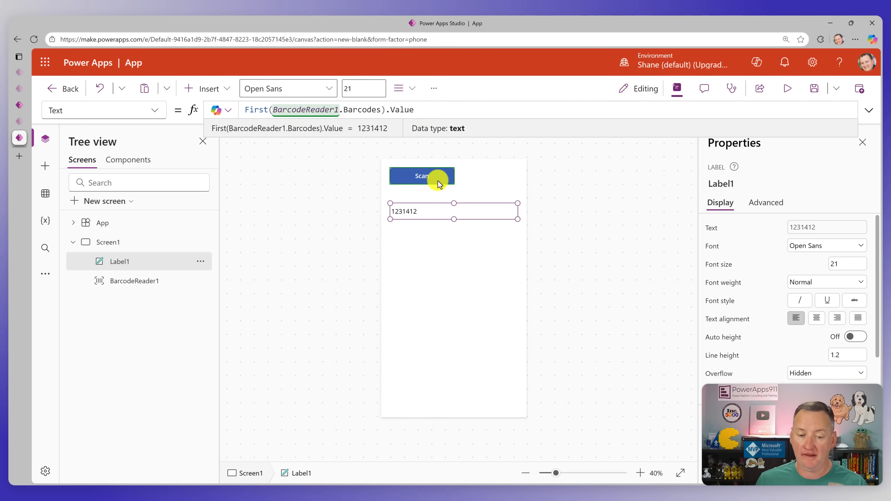
mouse_move(458, 235)
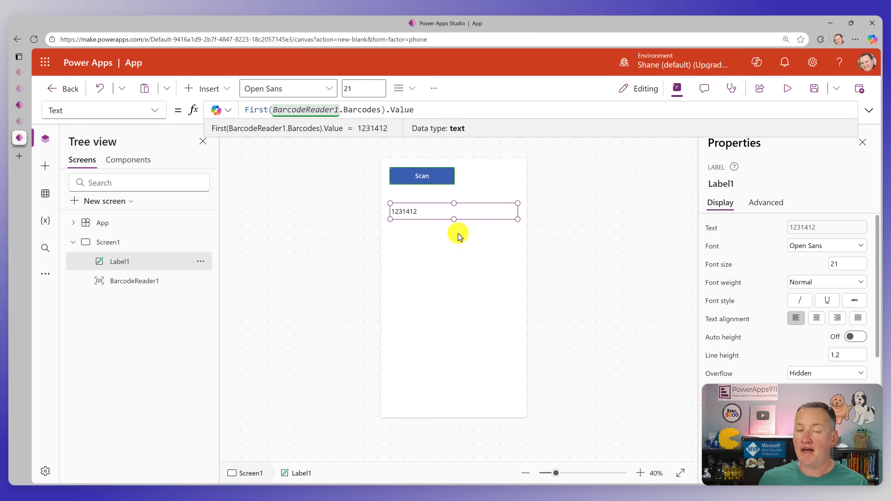
mouse_move(483, 181)
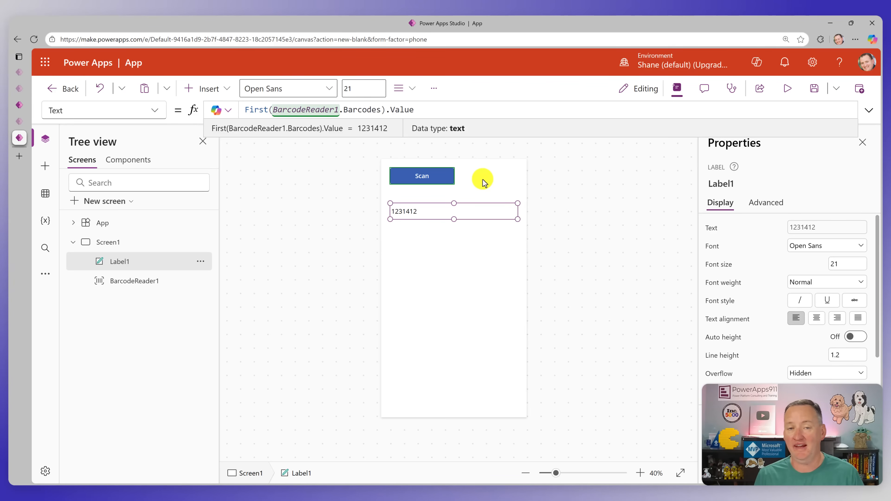
mouse_move(453, 111)
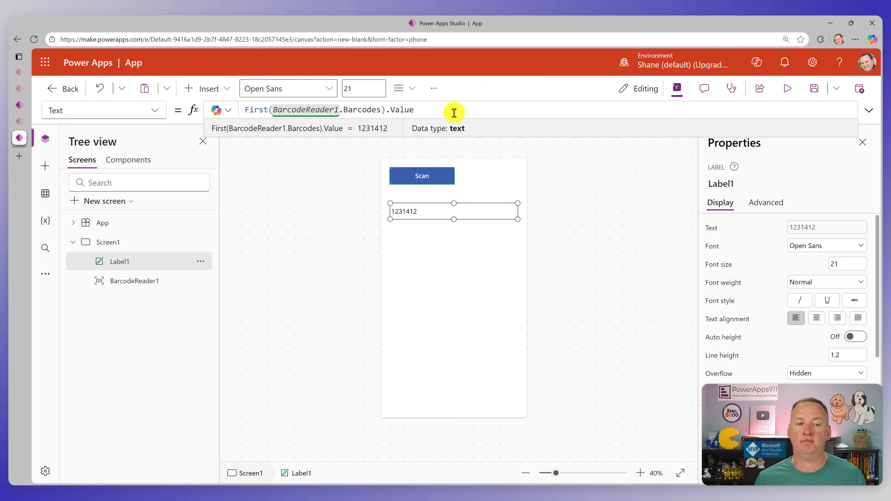
mouse_move(360, 115)
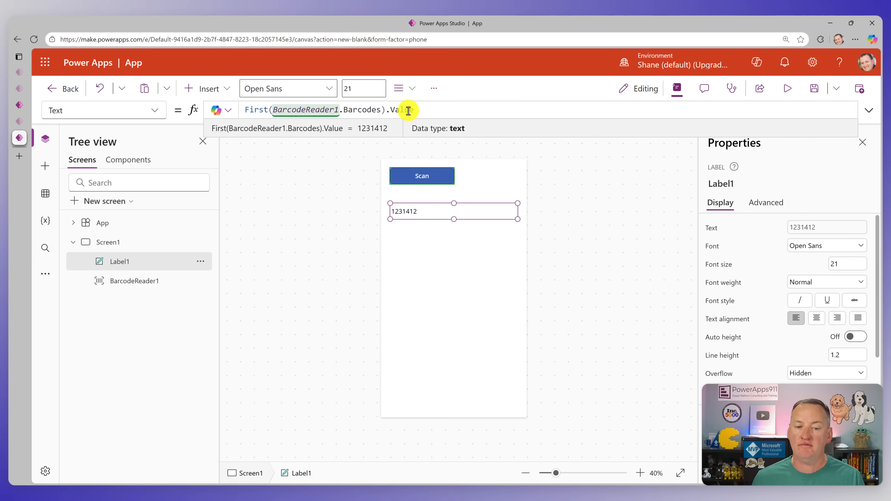
mouse_move(438, 208)
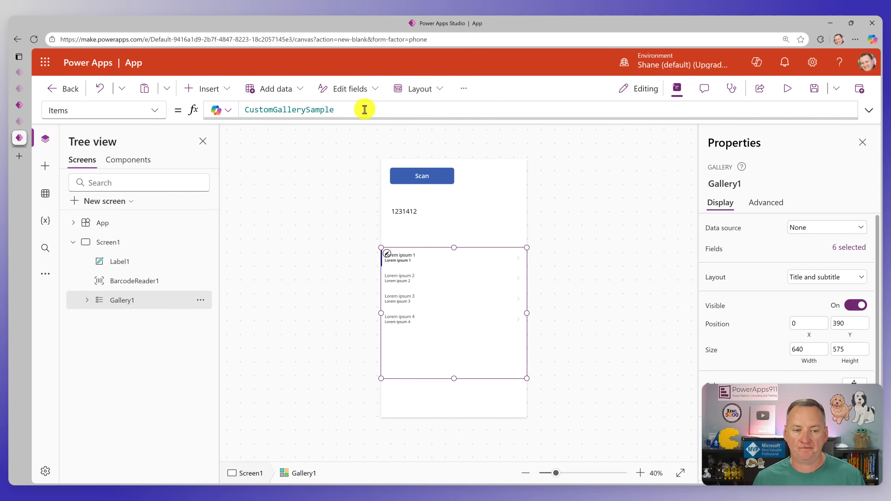
Bind the gallery's Items to BarcodeReader1.Barcodes and run the preview
type("bar")
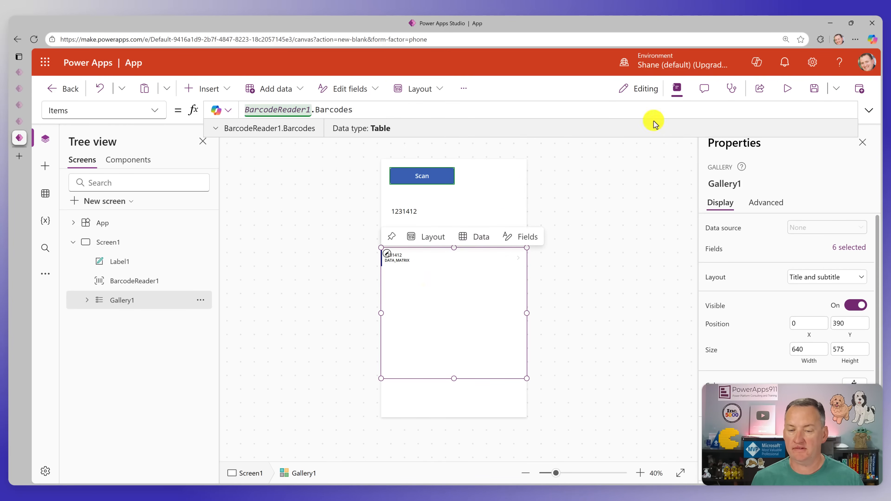
left_click(787, 88)
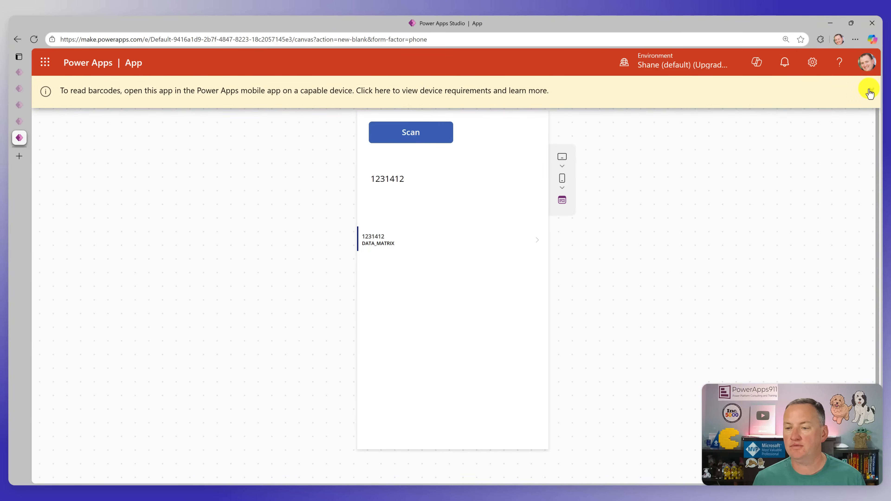
left_click(857, 91)
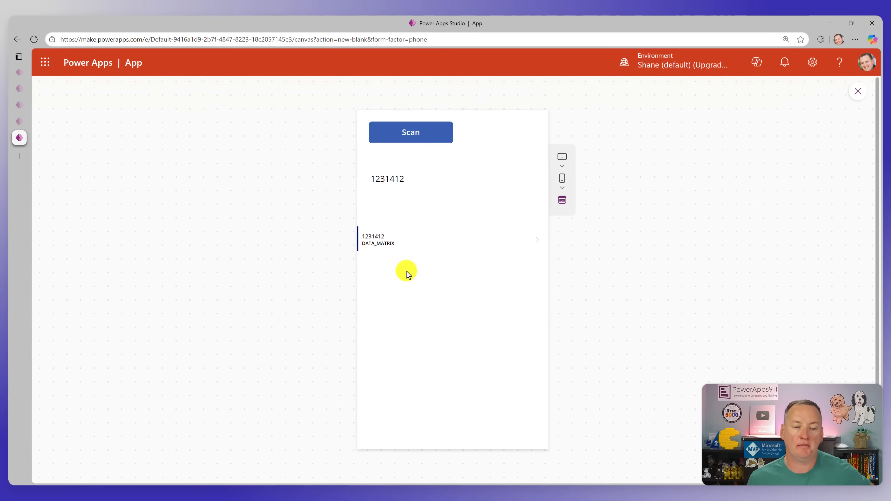
mouse_move(410, 260)
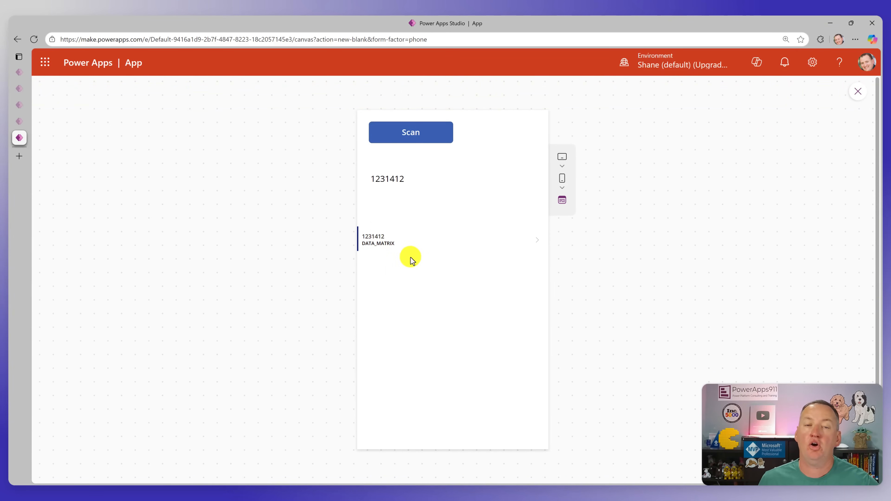
mouse_move(391, 260)
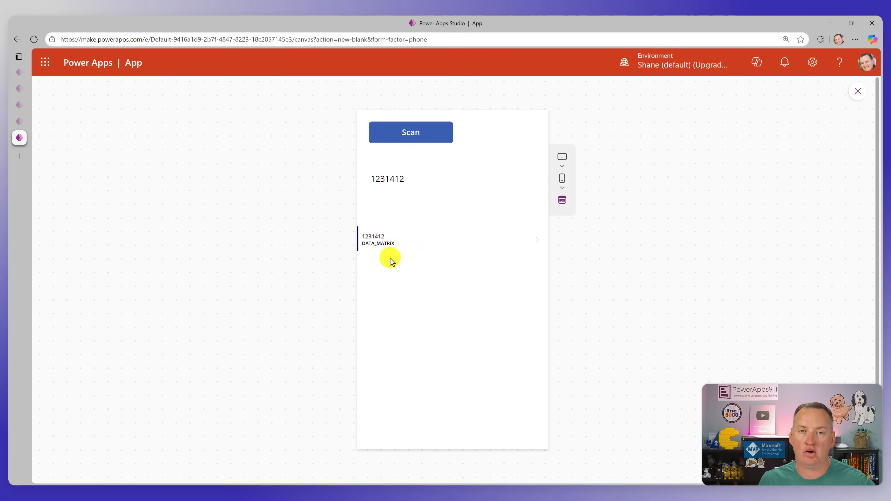
mouse_move(437, 260)
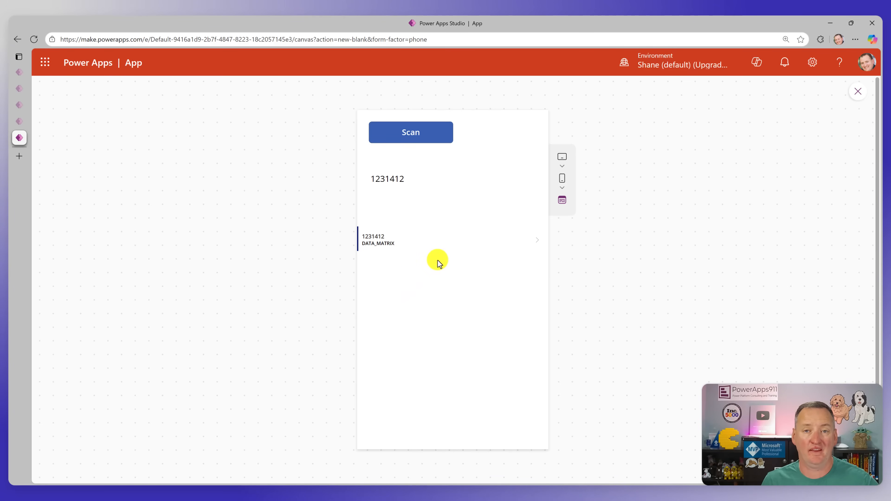
left_click(857, 91)
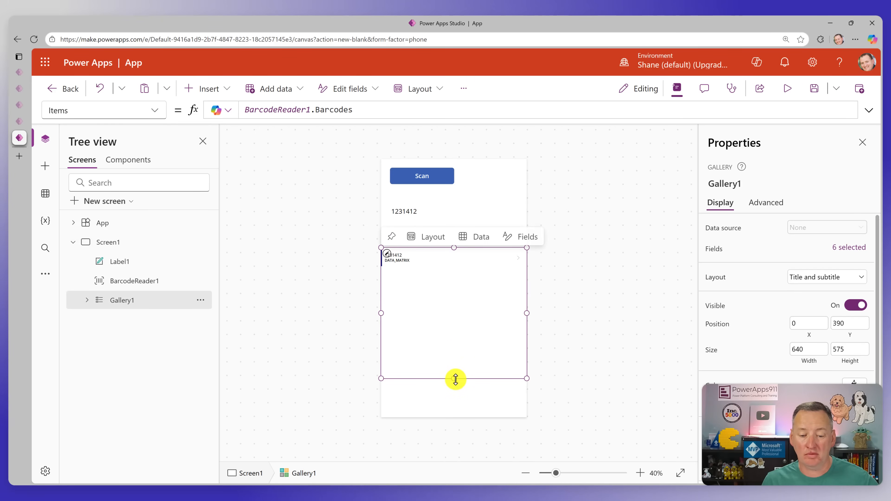
Shrink Gallery1 to about 197 height by dragging its bottom handle up
left_click_drag(455, 379, 456, 292)
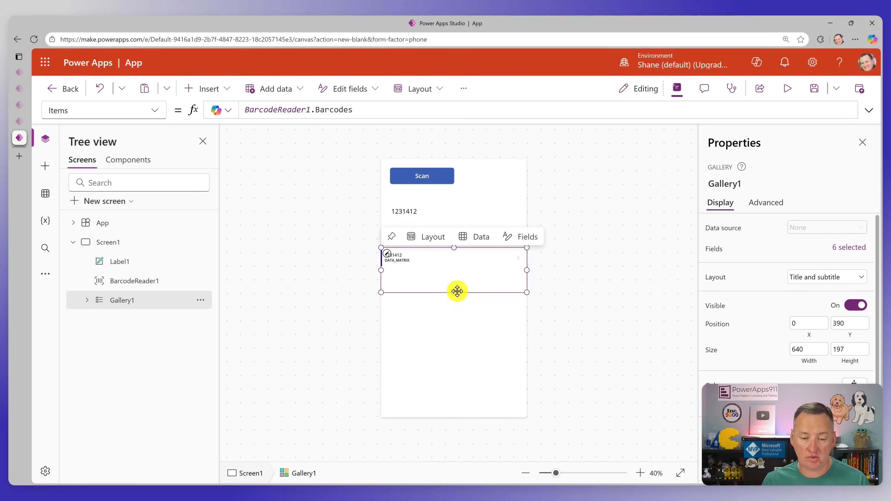
left_click(97, 201)
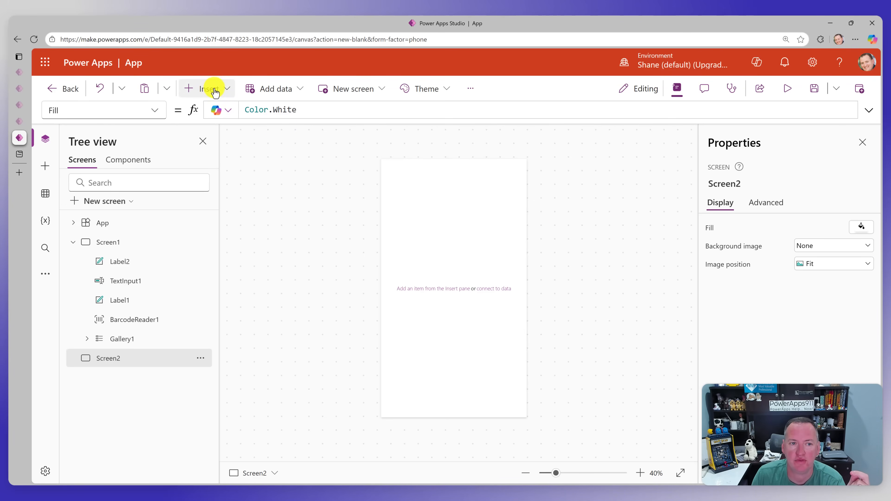
Insert BarcodeReader2 onto Screen2
left_click(208, 89)
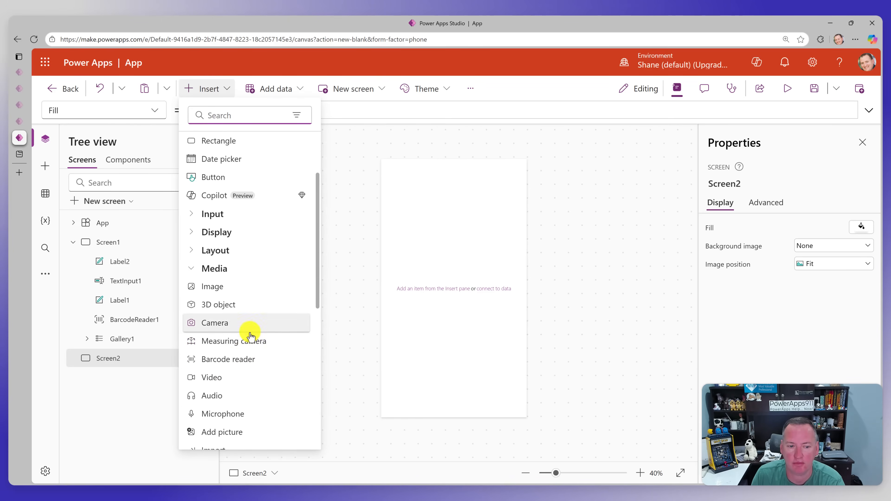
left_click(228, 359)
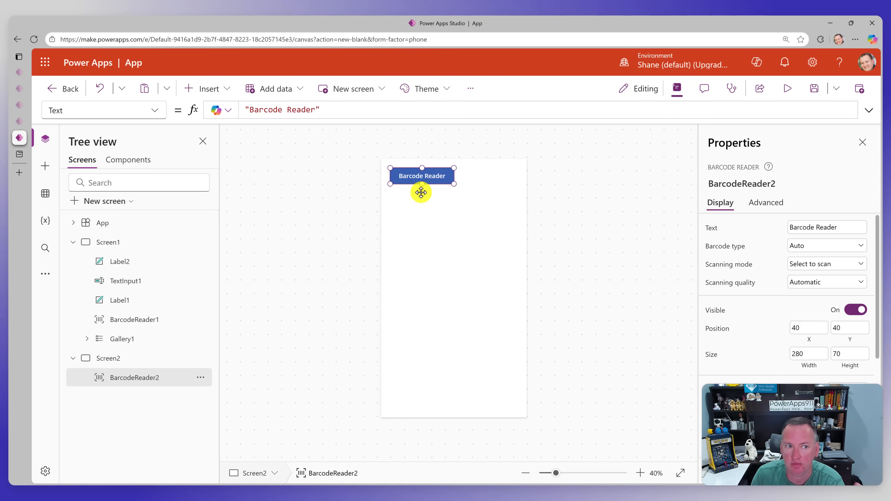
mouse_move(524, 193)
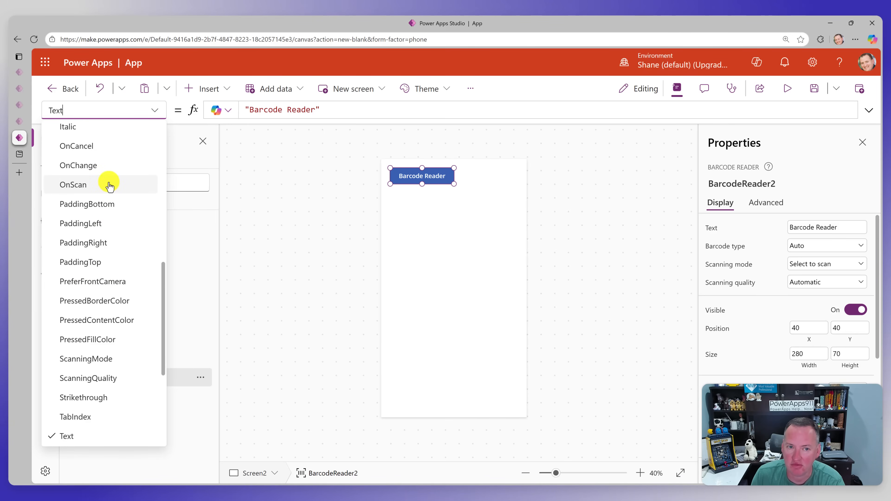
Set BarcodeReader2's OnScan to Launch(Last(Self.Barcodes).Value)
left_click(73, 185)
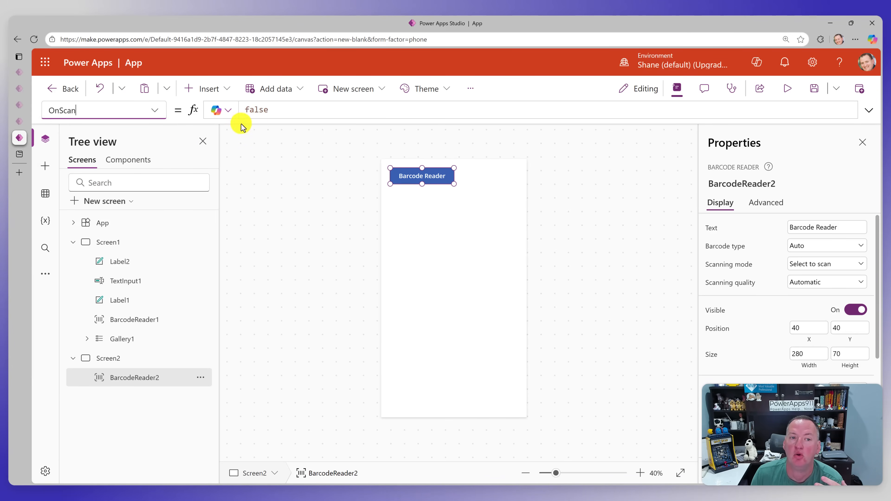
left_click(257, 109)
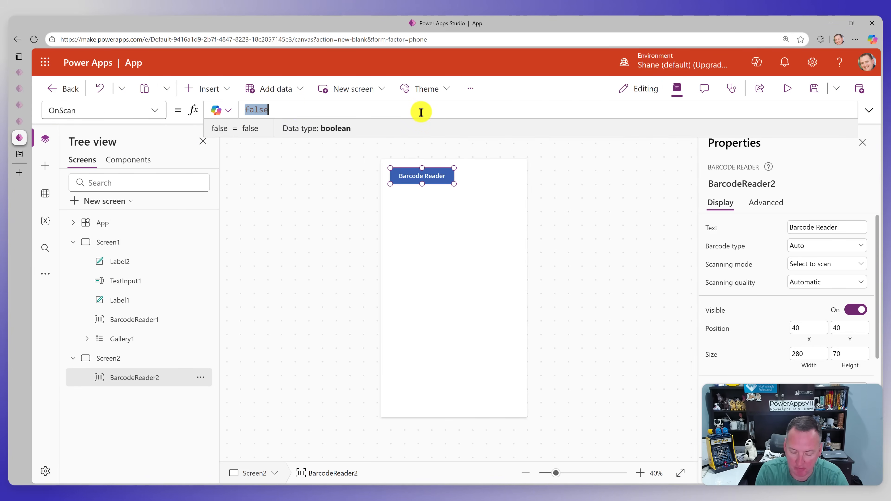
type("Launch(")
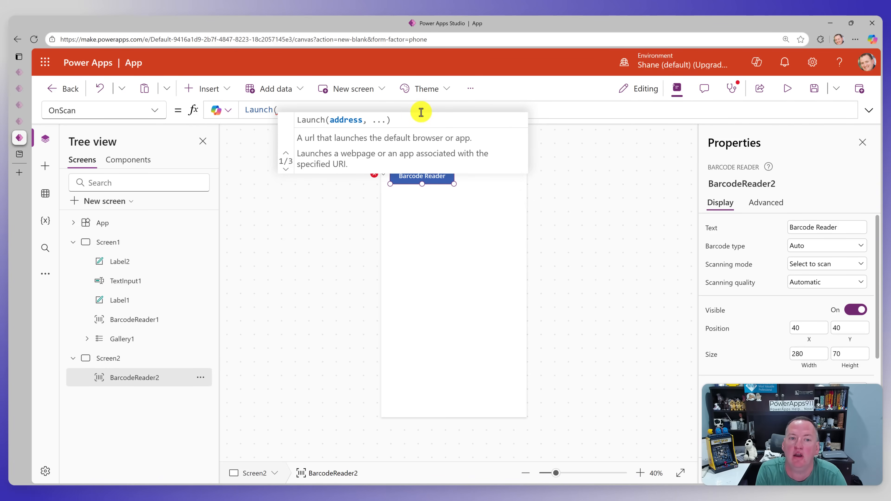
type("Last(Self.Barcodes).Value")
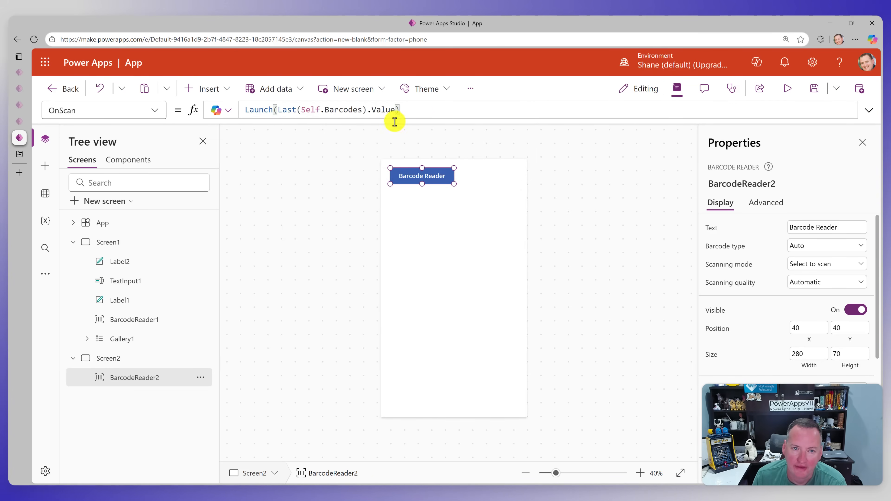
mouse_move(413, 116)
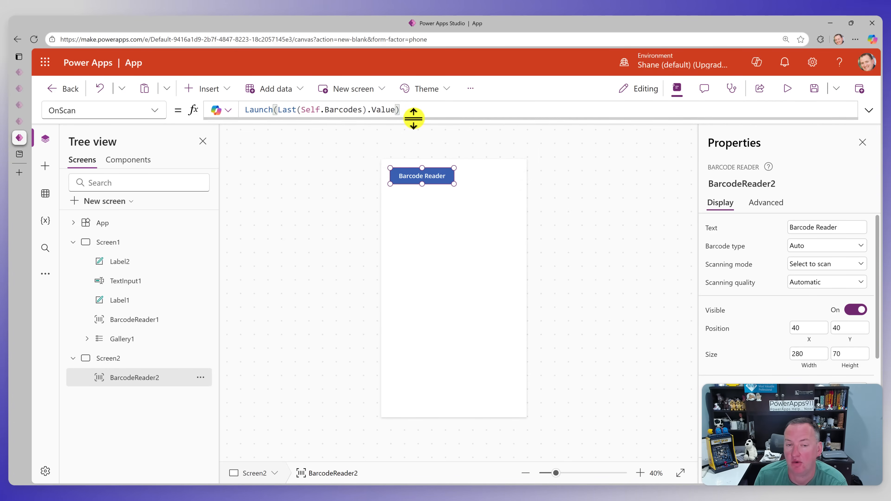
mouse_move(334, 135)
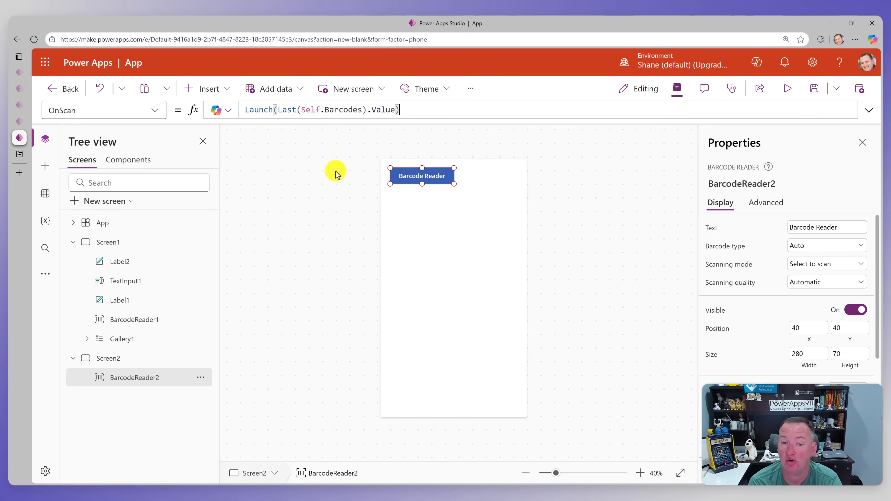
Scan a QR code on the phone so the browser launches powerapps911.com
left_click(787, 88)
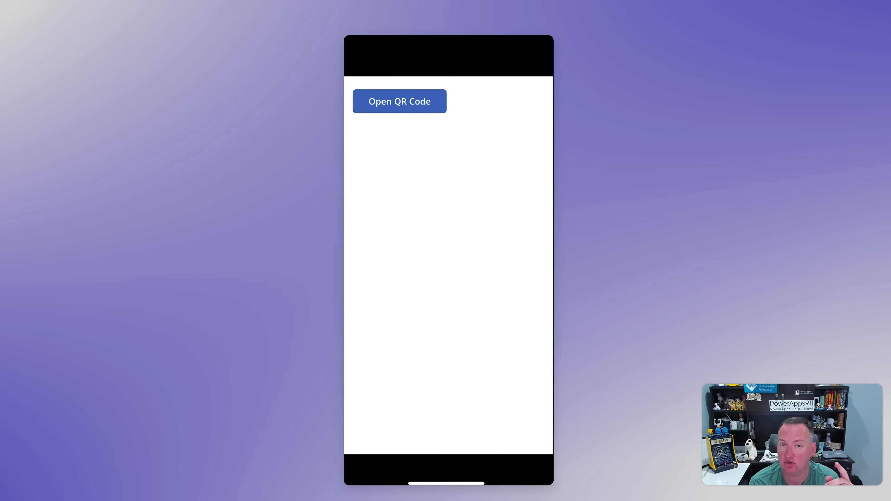
left_click(399, 101)
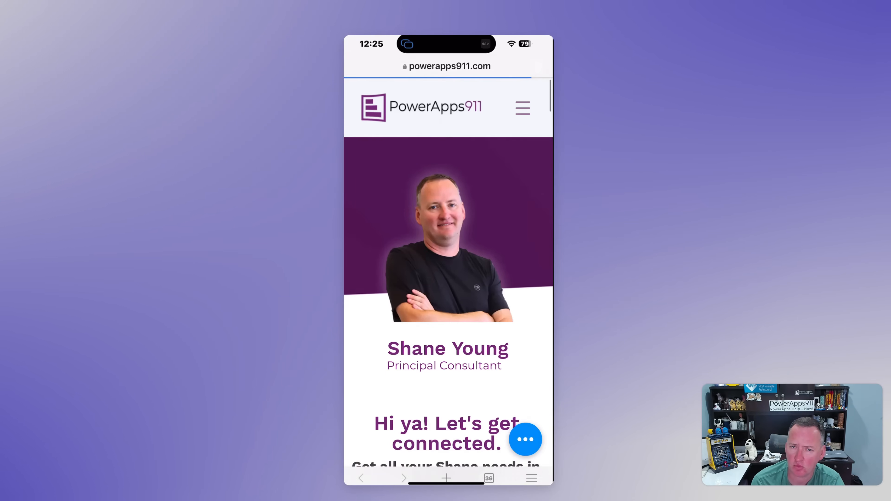
scroll("down", 3)
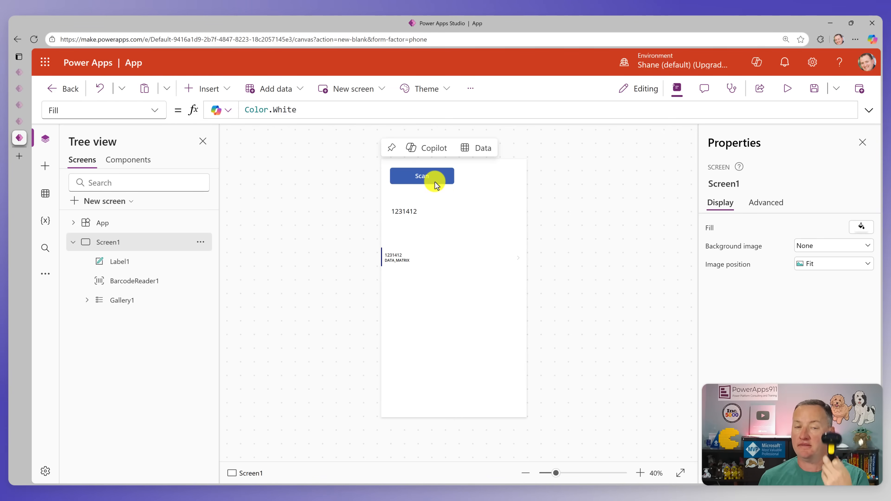
mouse_move(429, 291)
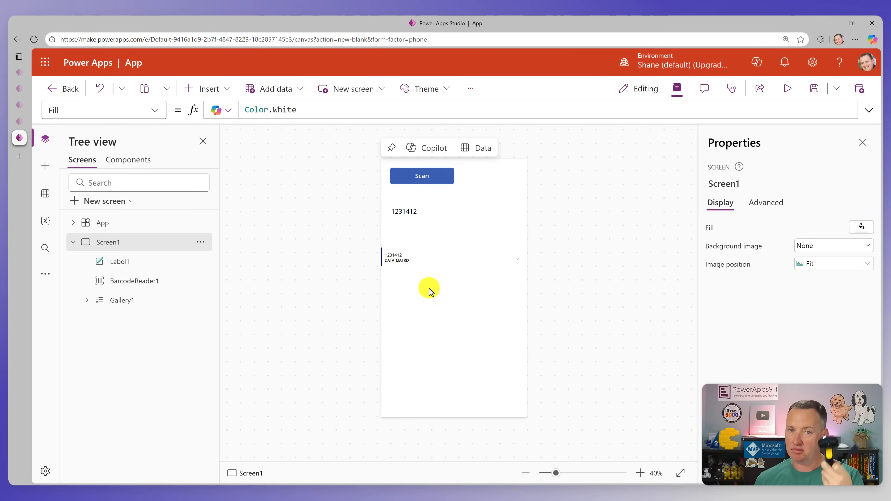
Insert TextInput1 below the gallery, clear its default and scan A-0012 into it
left_click(208, 89)
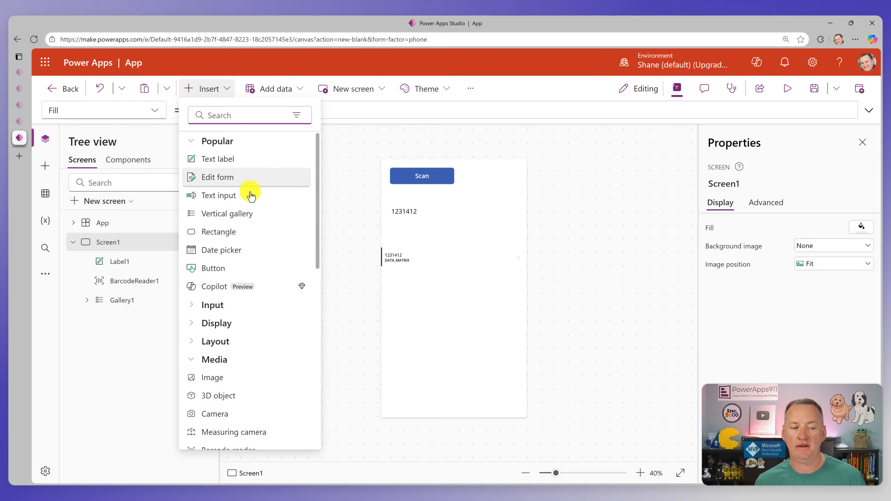
left_click(218, 195)
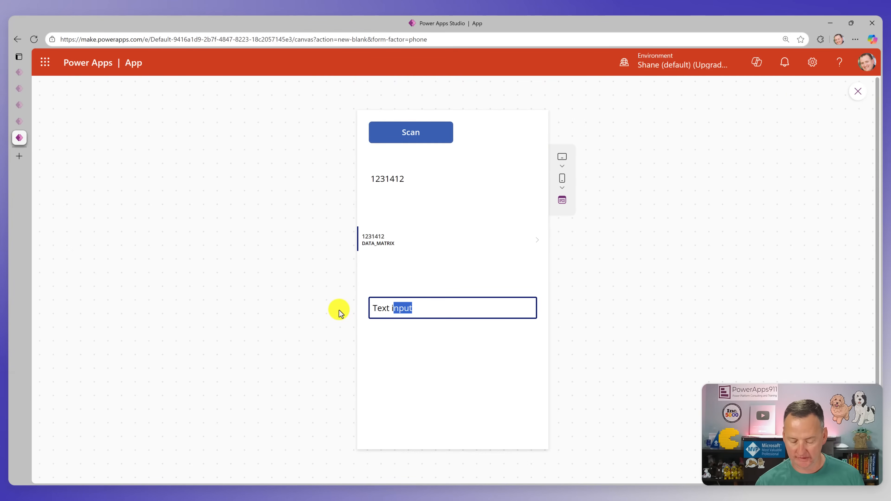
key("Delete")
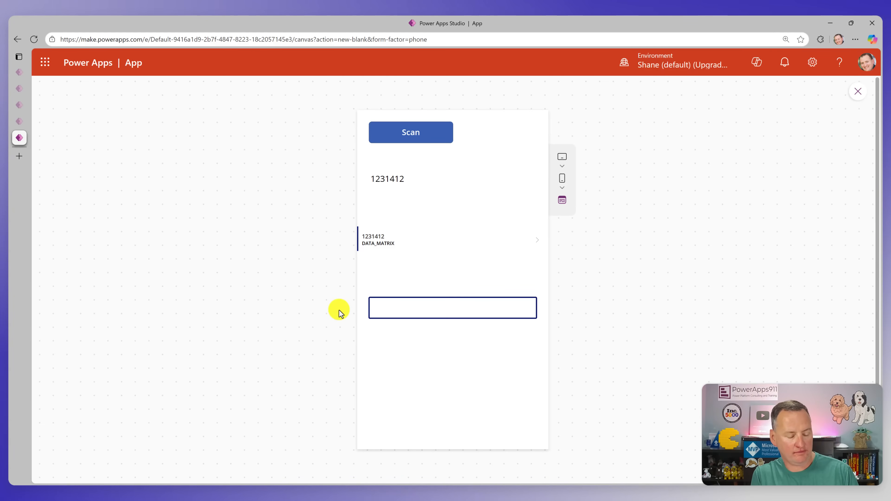
type("A-0012")
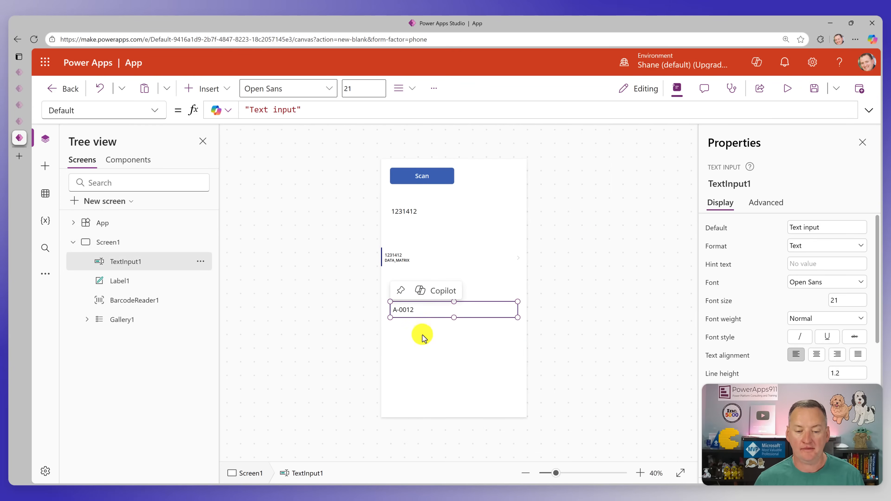
Set TextInput1's OnChange to Set(varScan, Self.Text)
left_click(104, 110)
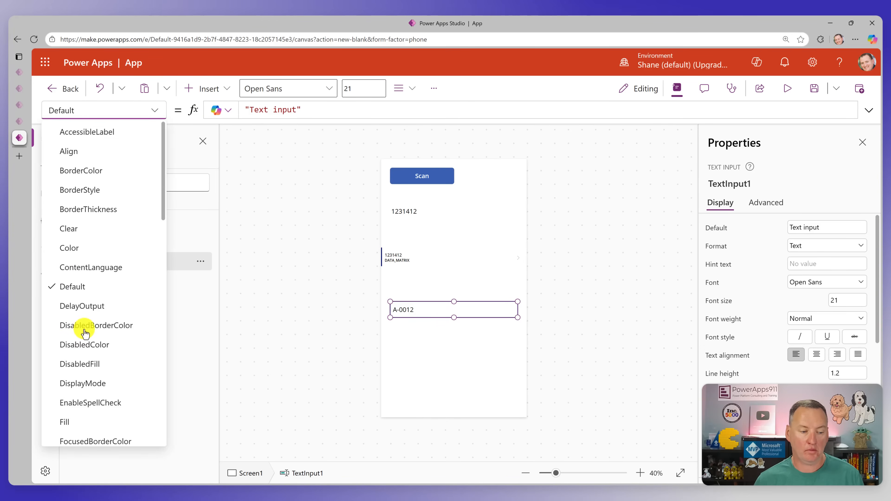
scroll("down", 3)
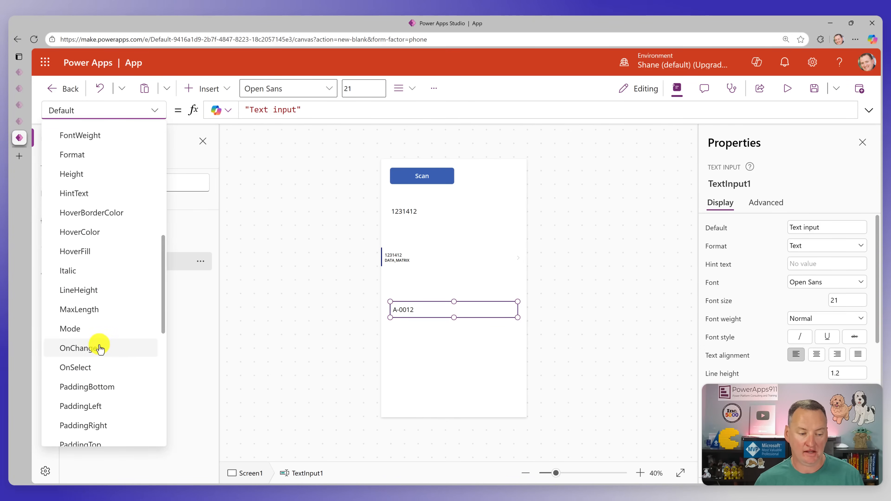
left_click(76, 347)
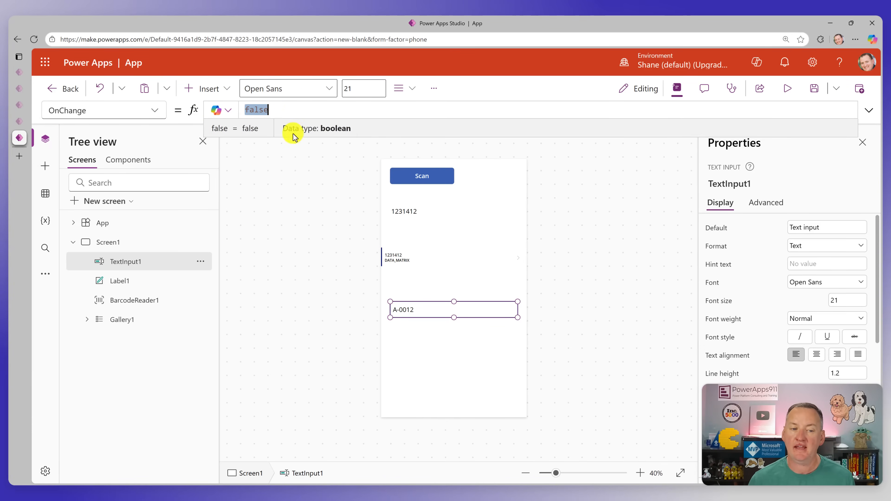
type("Set(varScan,")
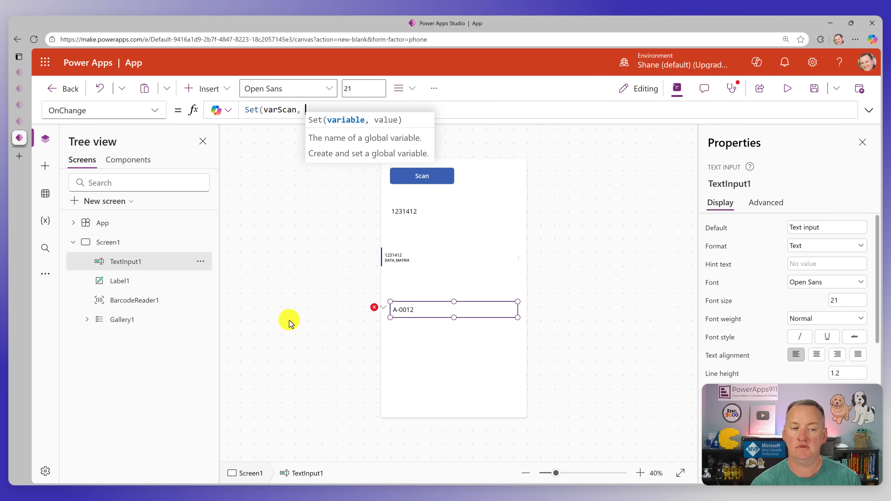
type("S")
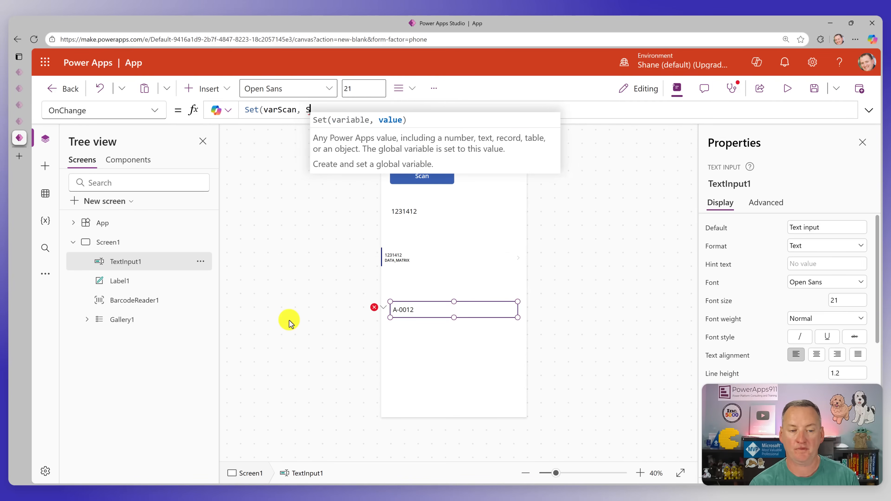
type("Self.")
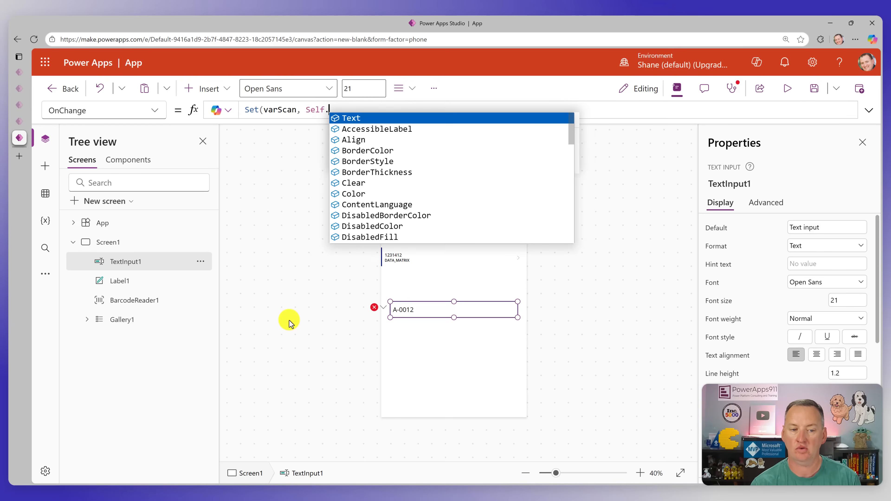
left_click(351, 117)
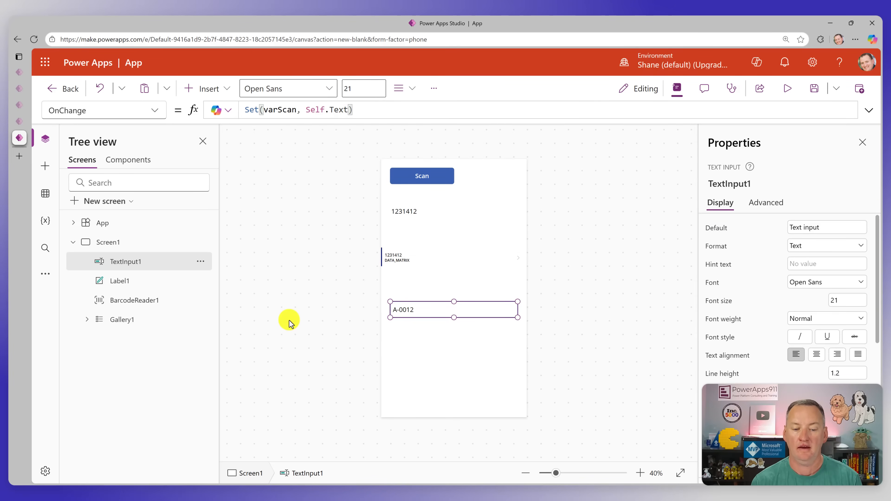
Insert Label2 beneath the input with its Text set to varScan
left_click(203, 89)
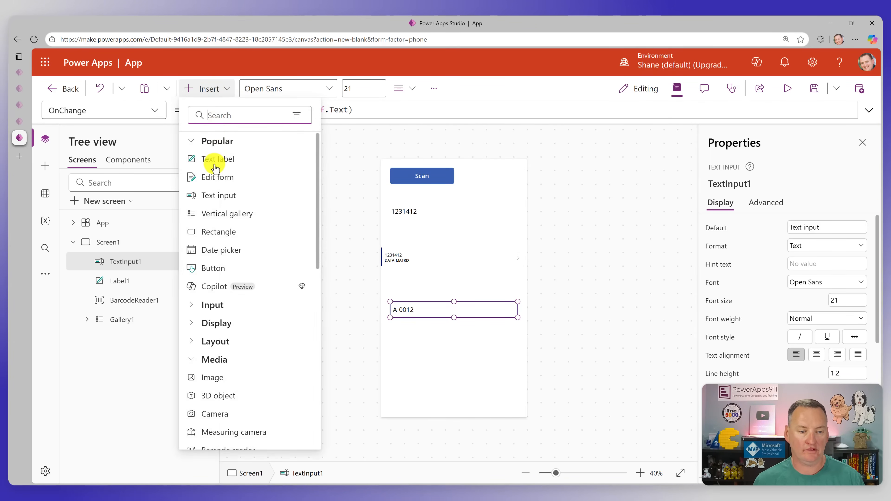
left_click(218, 159)
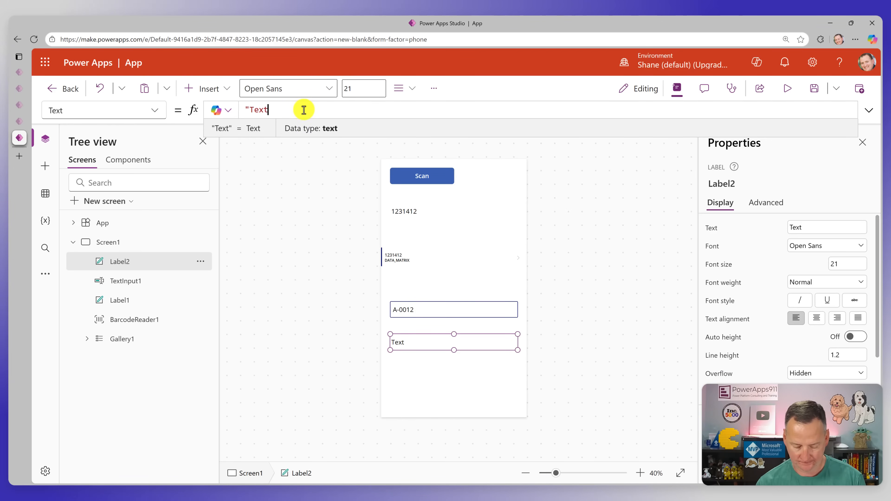
type("varScan")
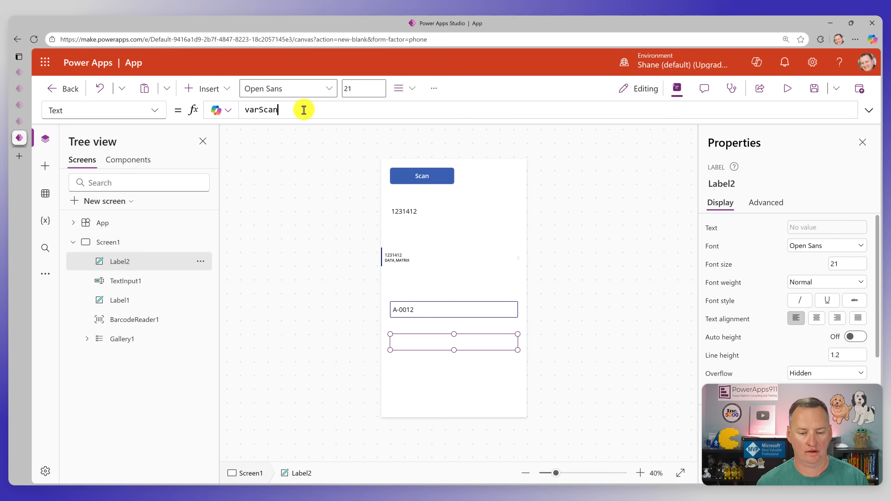
Extend the OnChange formula with ';Res' and delete text in preview testing
left_click(453, 309)
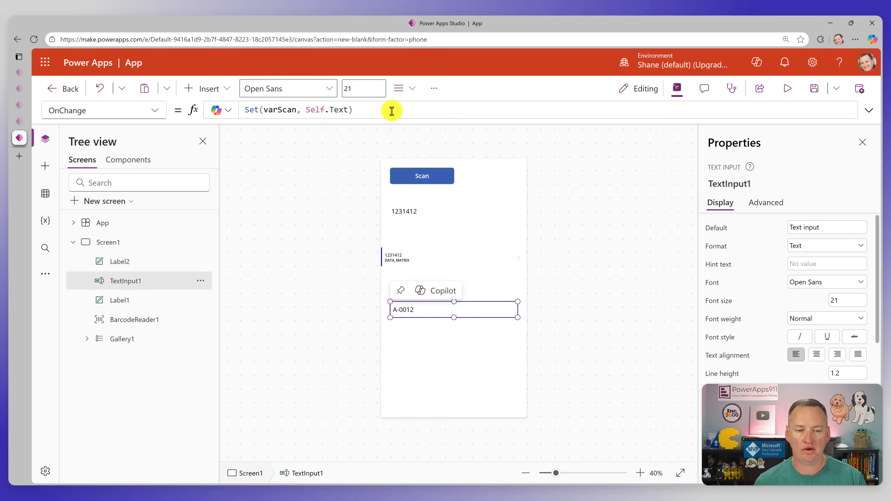
type(";Res")
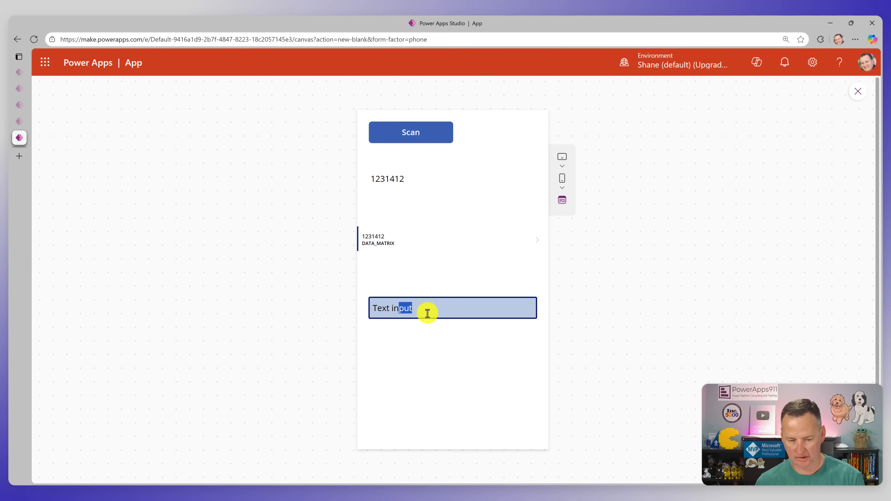
key("Delete")
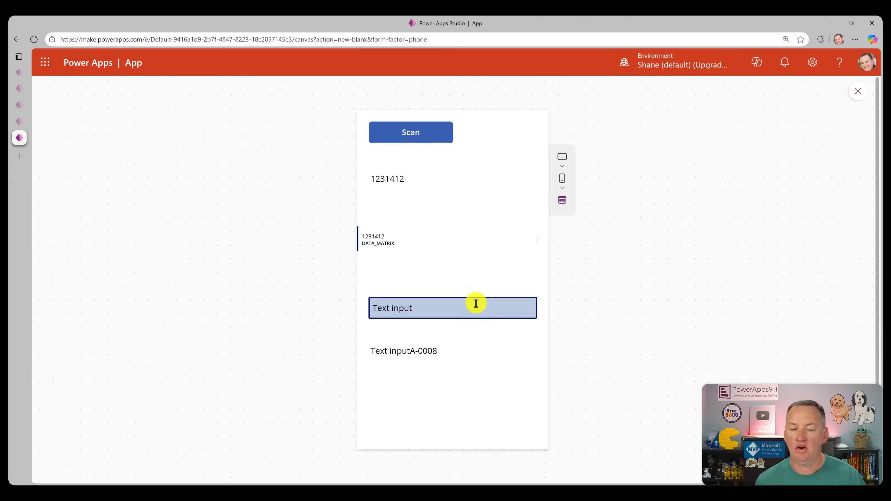
Close the preview after Label2 shows 'Text inputA-0008' and select TextInput1's Default formula
left_click(857, 90)
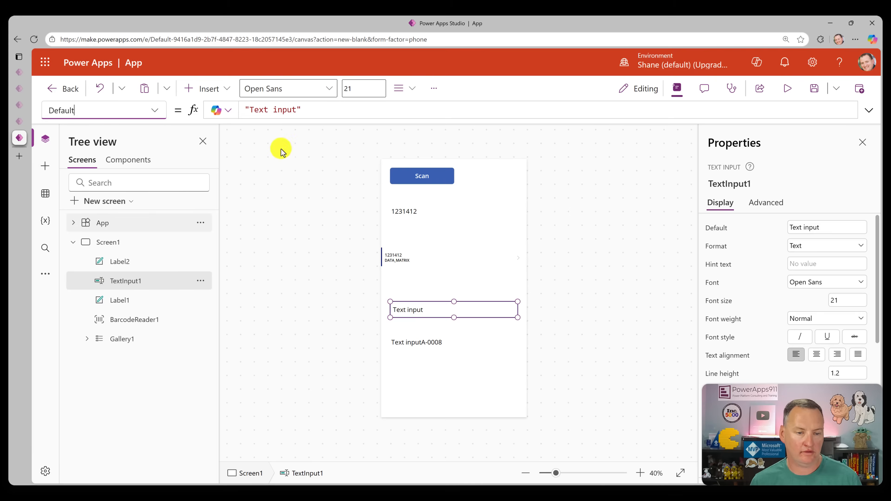
left_click(273, 110)
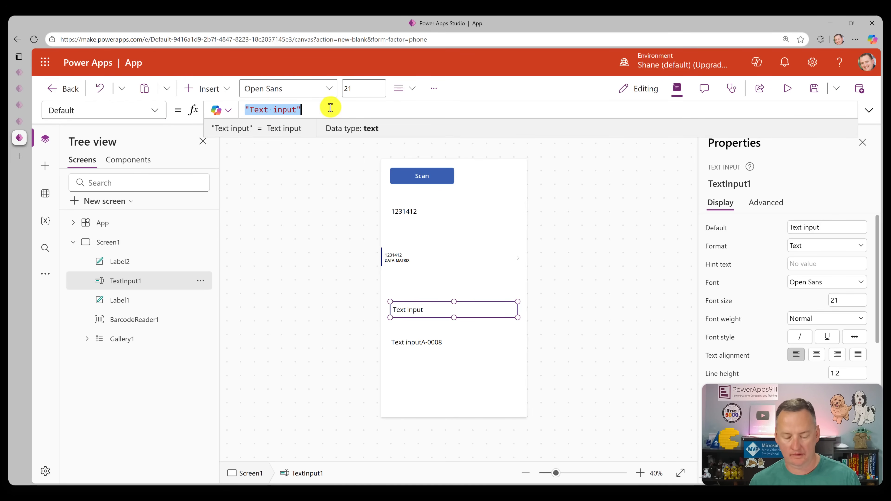